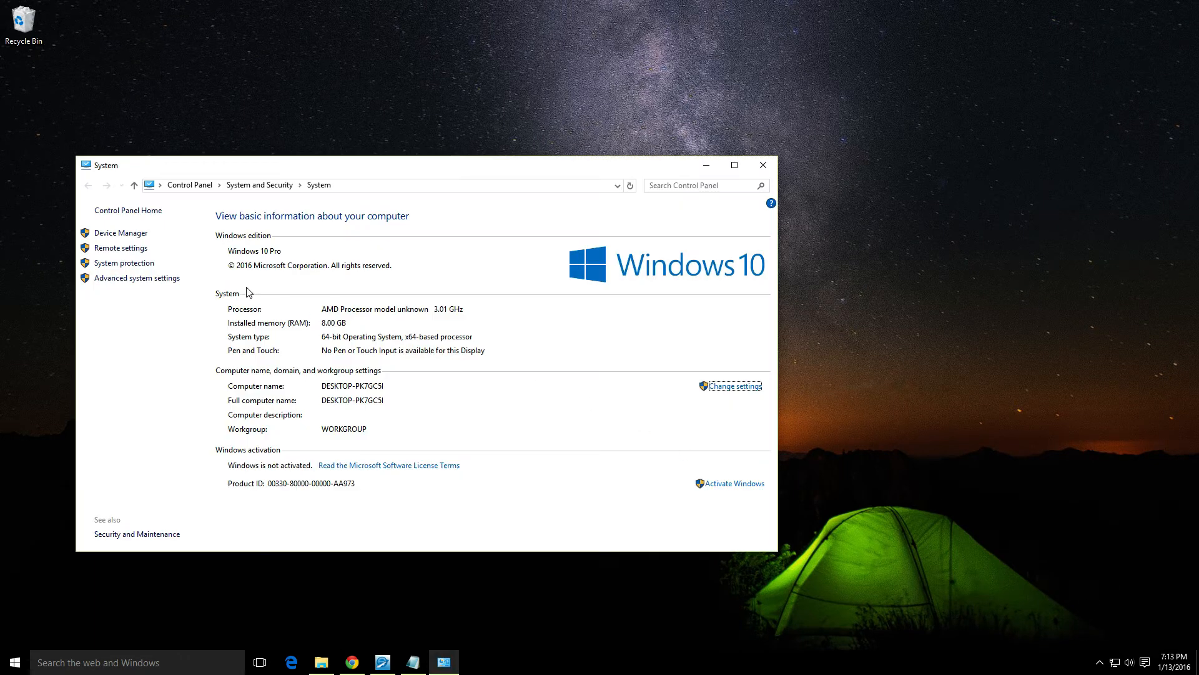
{"action": "mouse_move", "coordinate": [717, 267]}
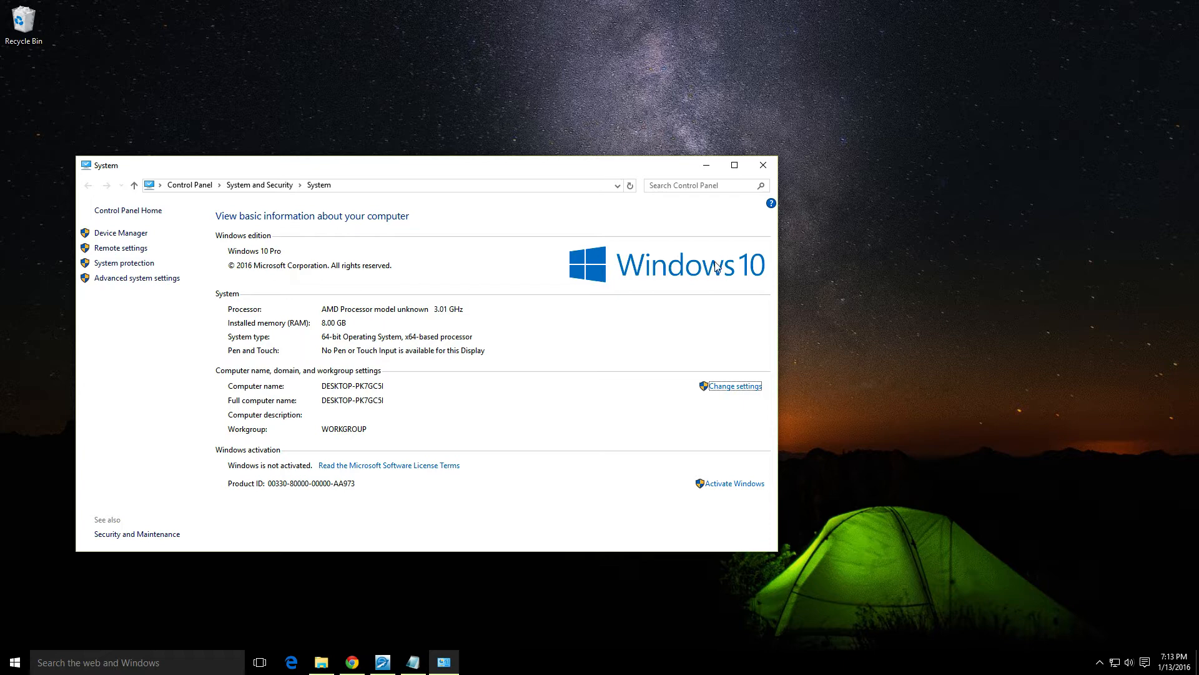
Step: Close the Windows 10 Pro System information window, leaving the Run box showing
{"action": "left_click", "coordinate": [762, 165]}
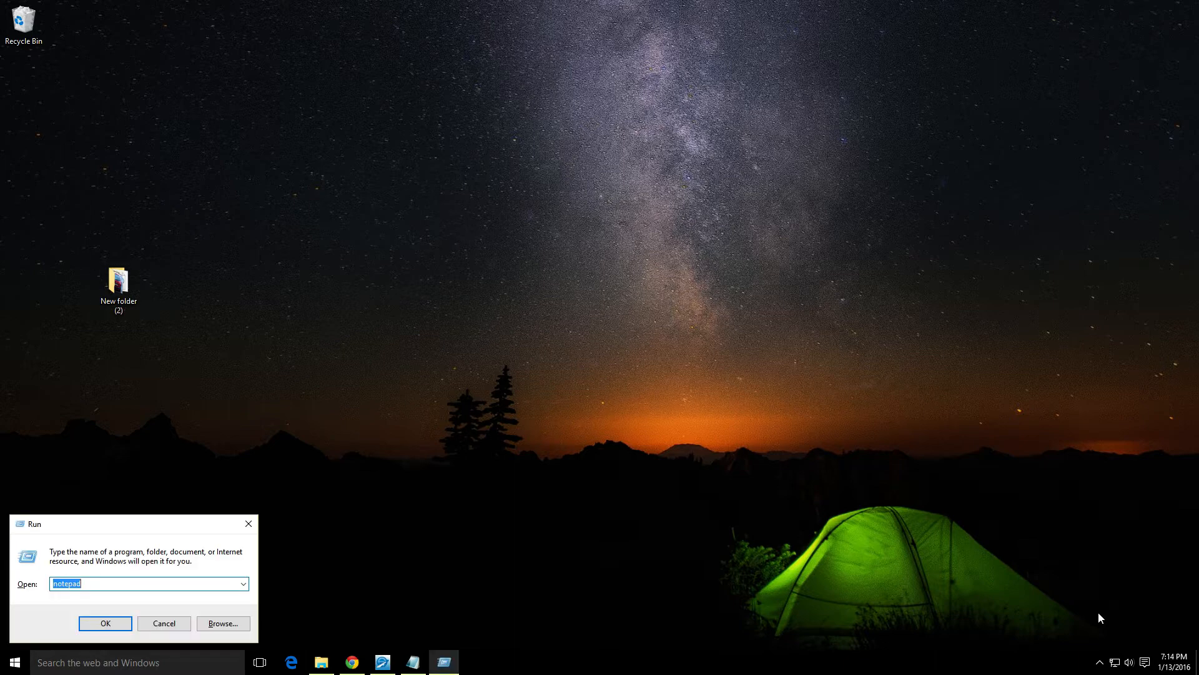
Step: Launch Notepad from Run and enter the punctuation line -=\][';/., with the US layout
{"action": "left_click", "coordinate": [105, 622]}
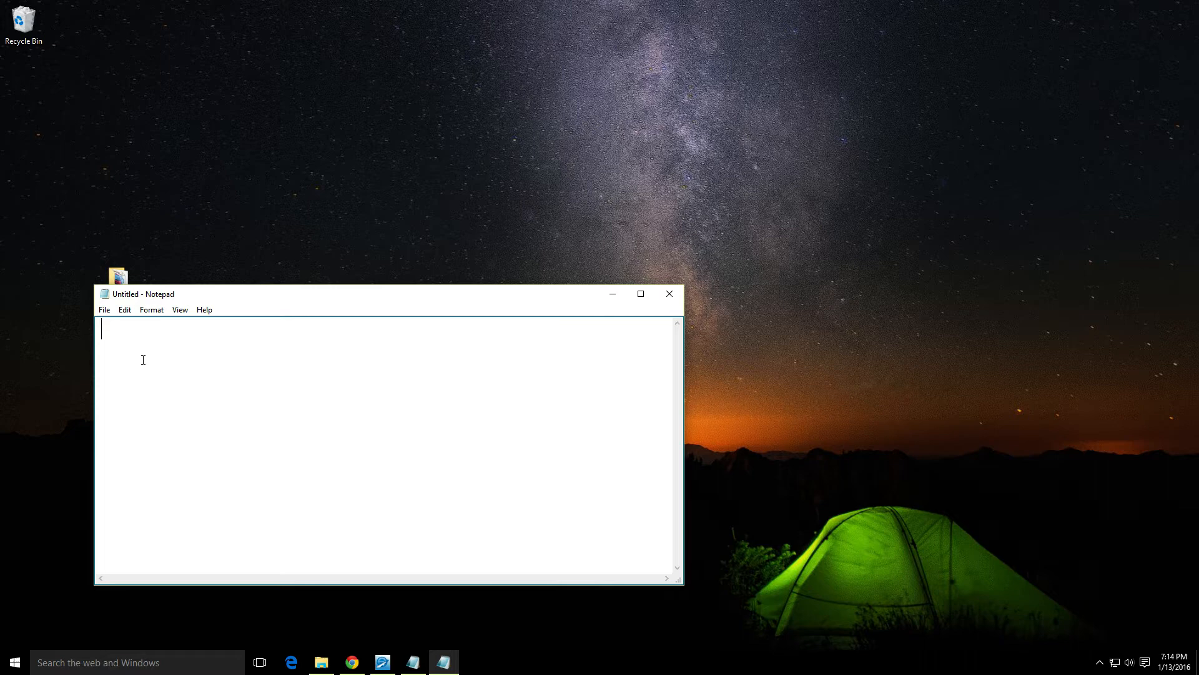
{"action": "type", "text": "-=\\][';/."}
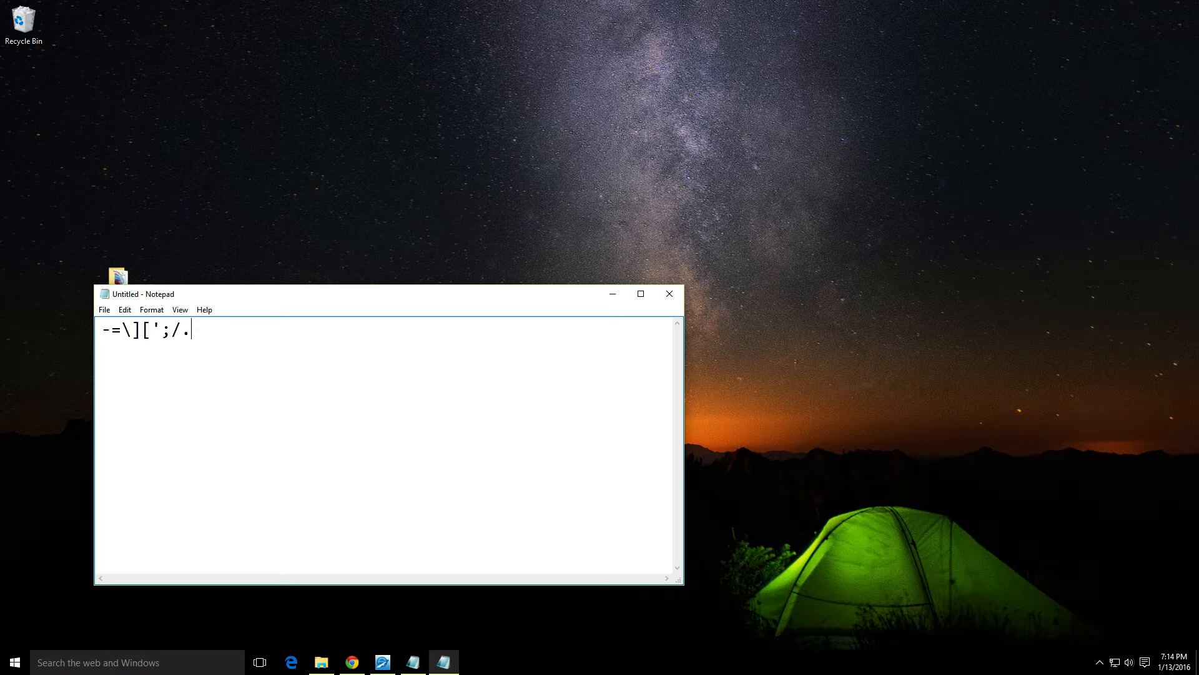
{"action": "type", "text": ","}
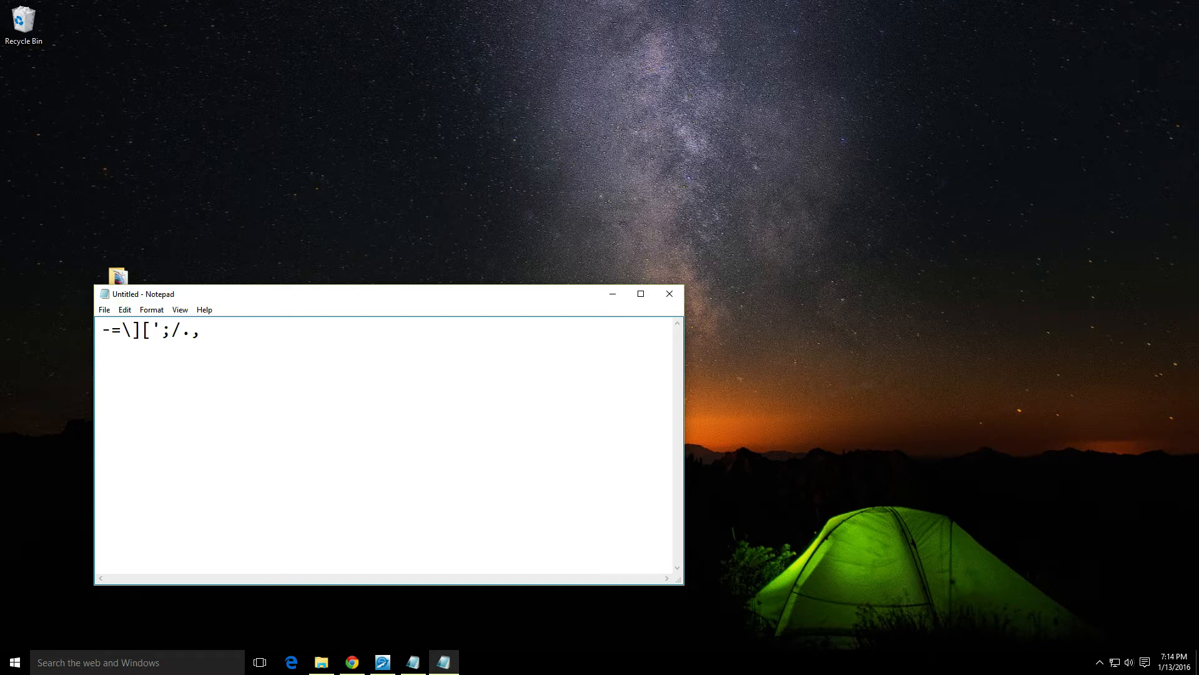
{"action": "key", "text": "enter"}
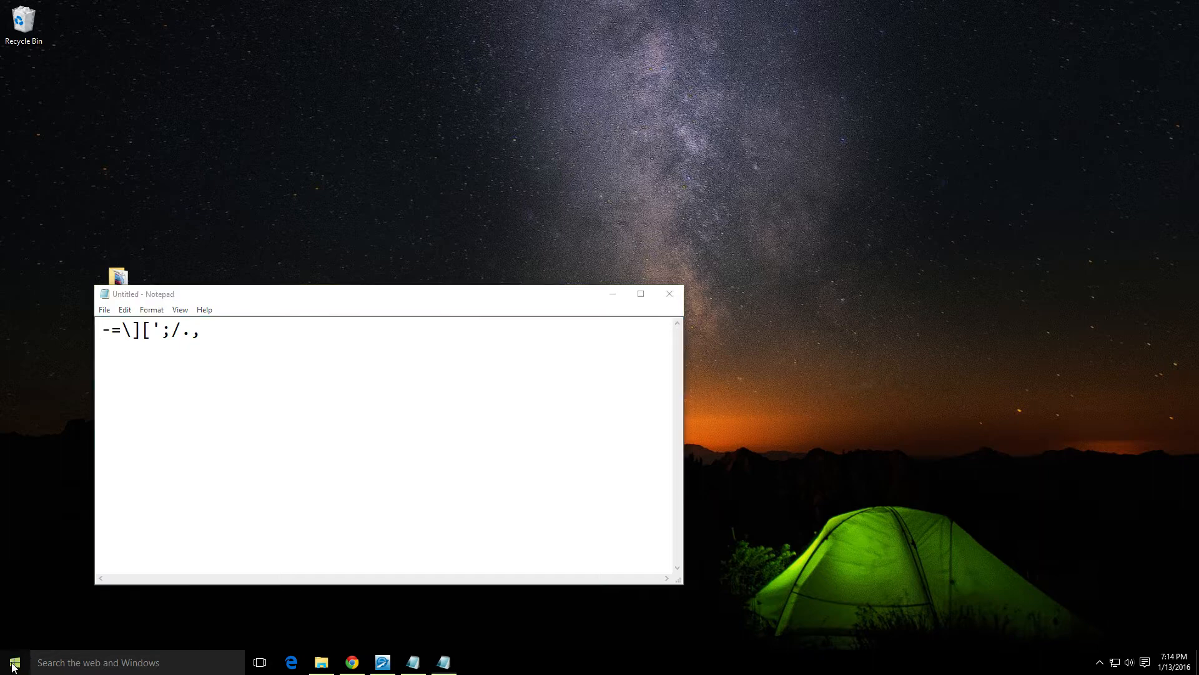
Step: Reach Control Panel's Language page via the Start menu and a search for 'lang'
{"action": "right_click", "coordinate": [12, 662]}
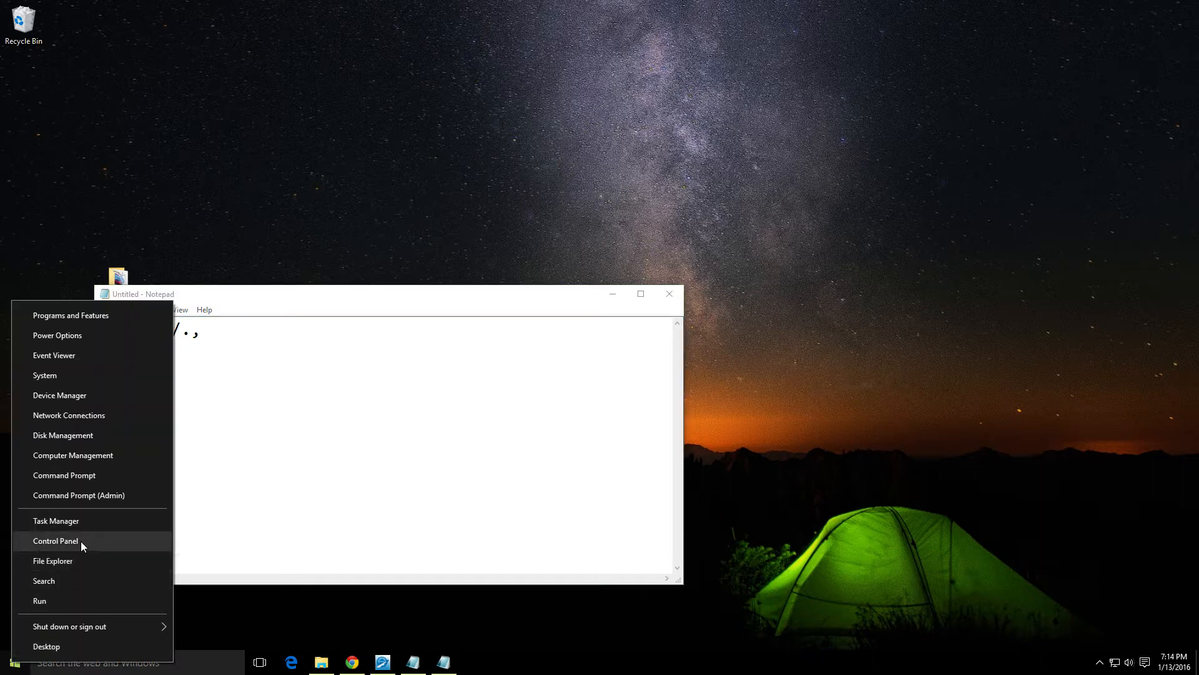
{"action": "left_click", "coordinate": [55, 541]}
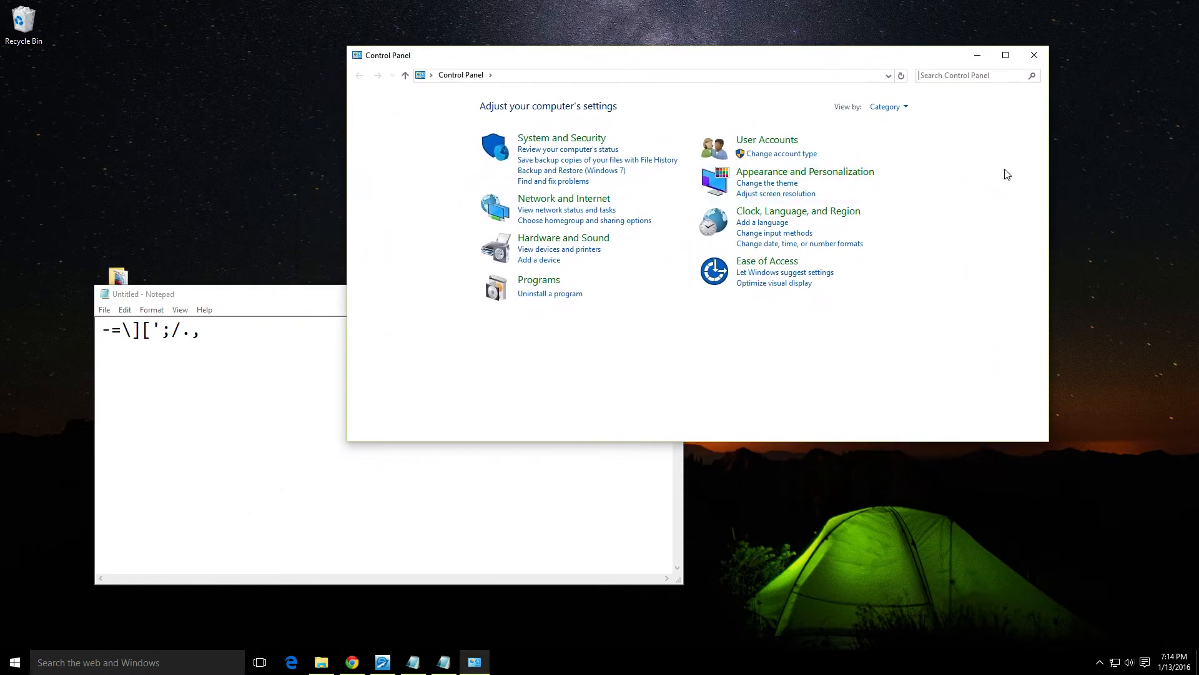
{"action": "left_click", "coordinate": [977, 75]}
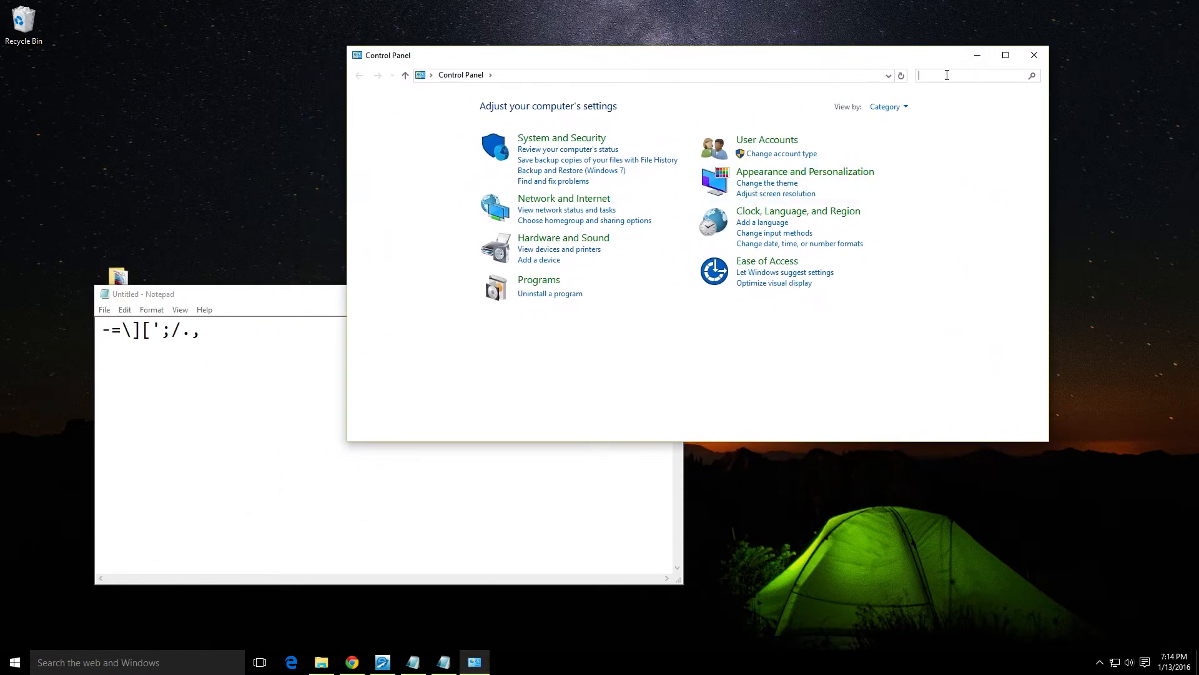
{"action": "type", "text": "lang"}
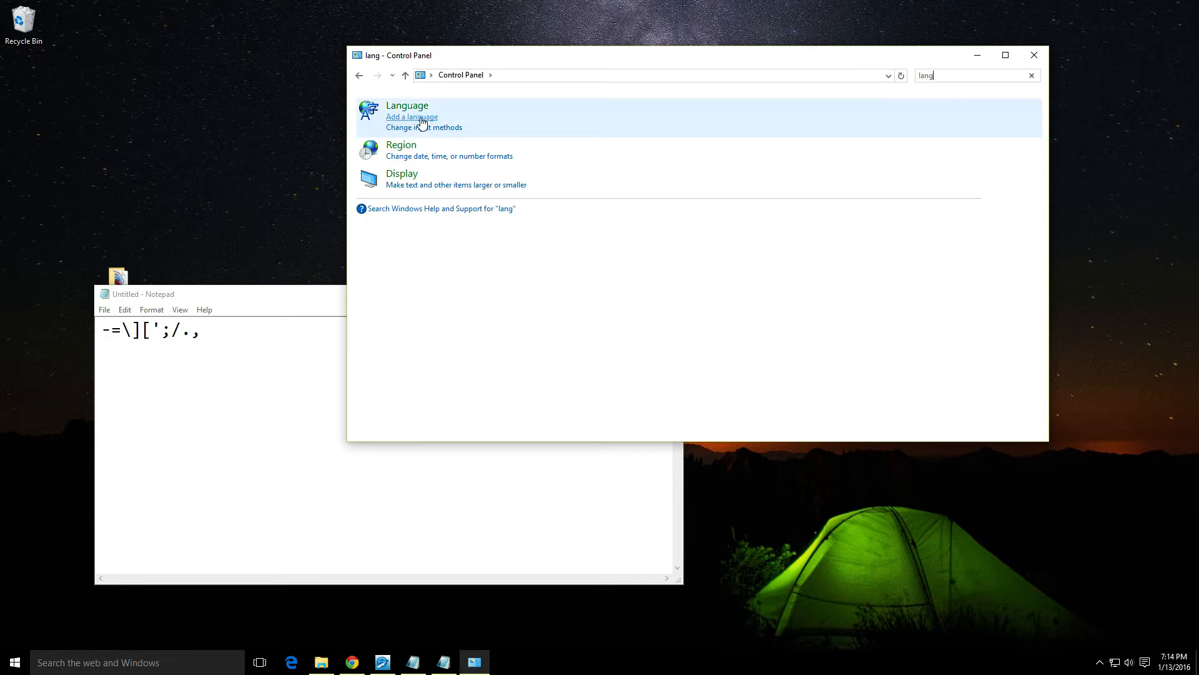
{"action": "left_click", "coordinate": [407, 105]}
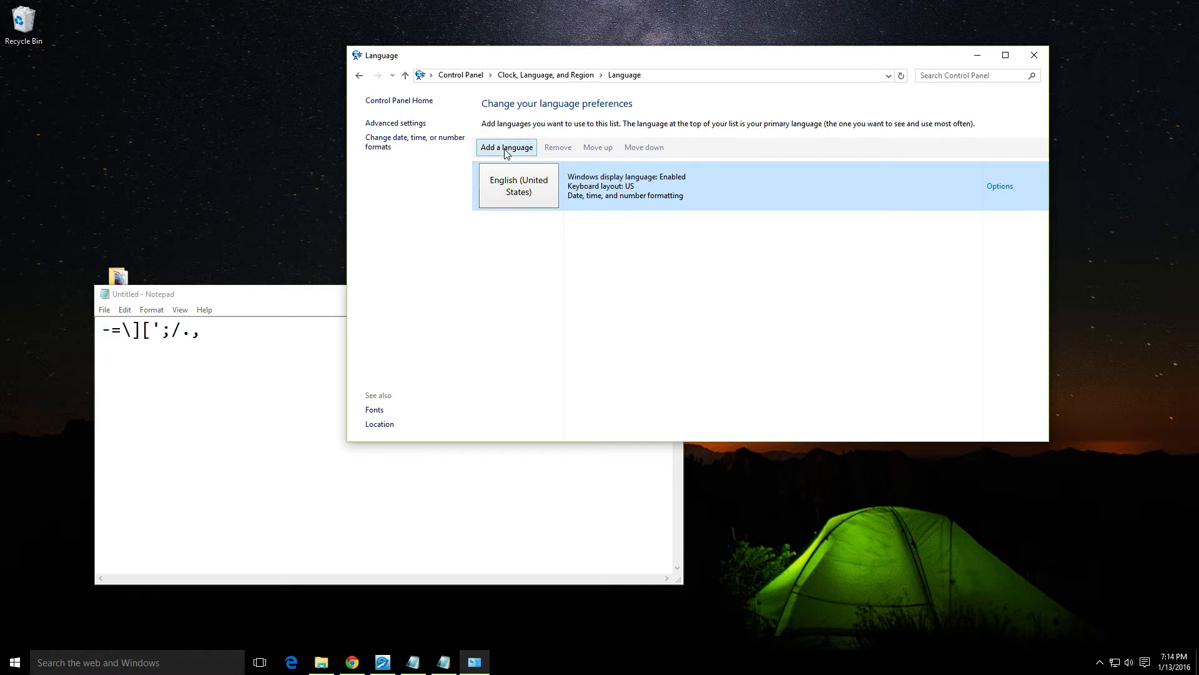
Step: Add Hungarian (magyar) from the available languages to the language list
{"action": "left_click", "coordinate": [506, 147]}
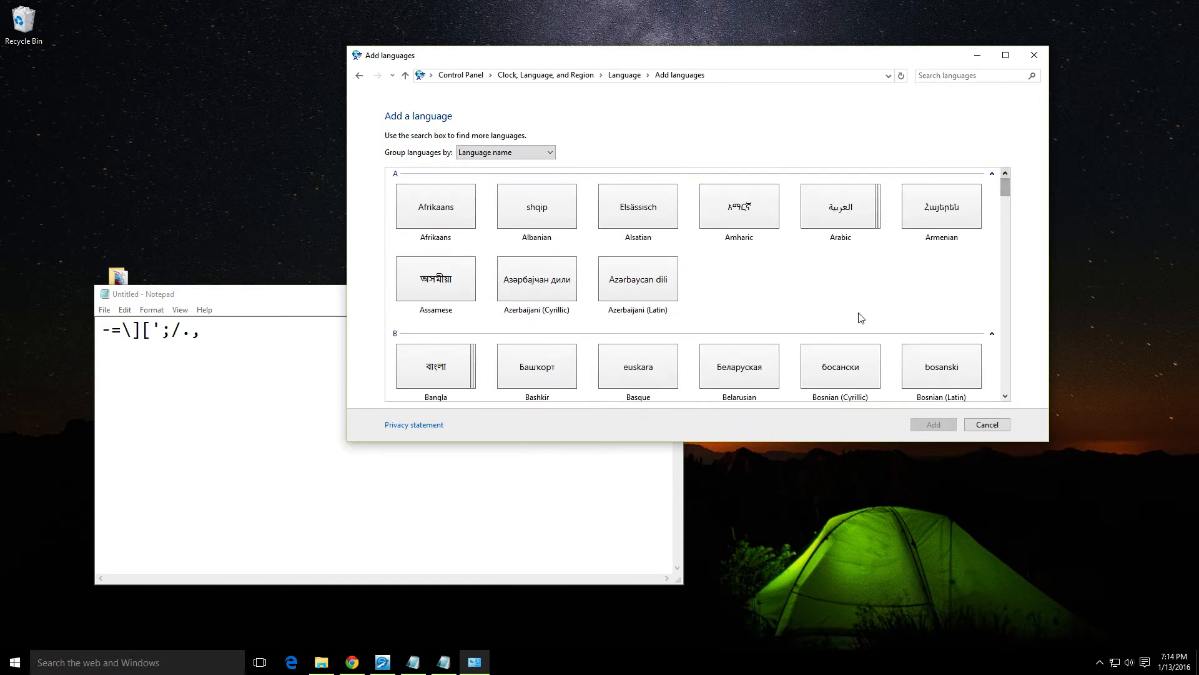
{"action": "mouse_move", "coordinate": [845, 314]}
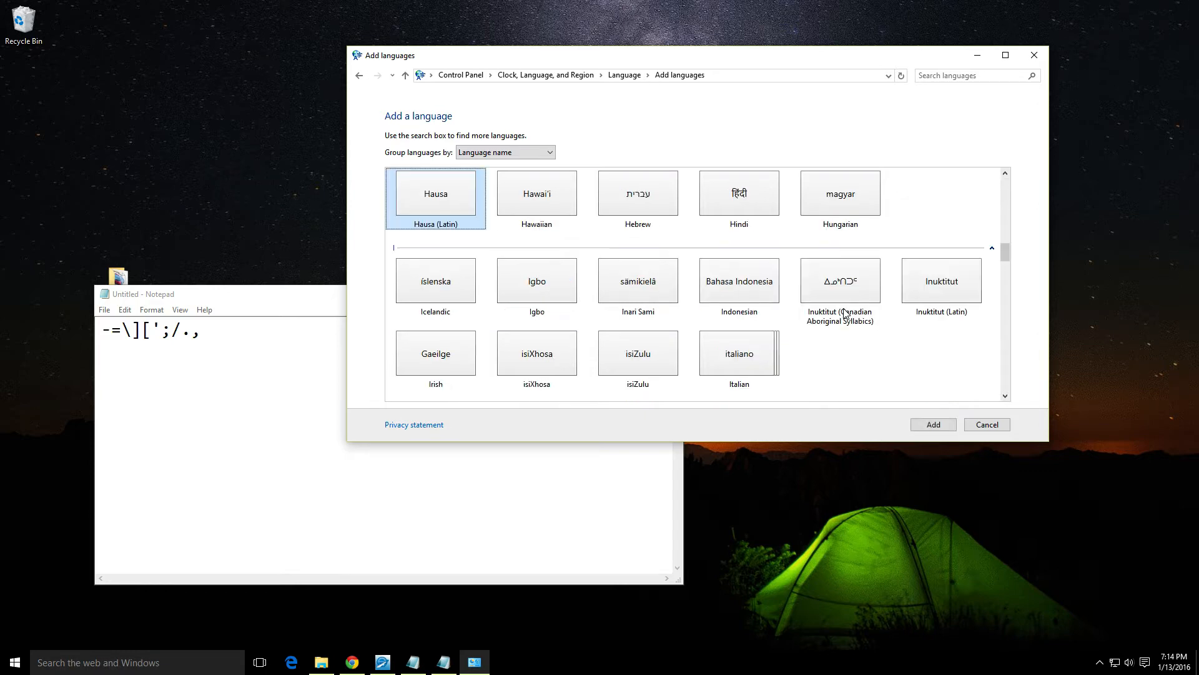
{"action": "left_click", "coordinate": [839, 193]}
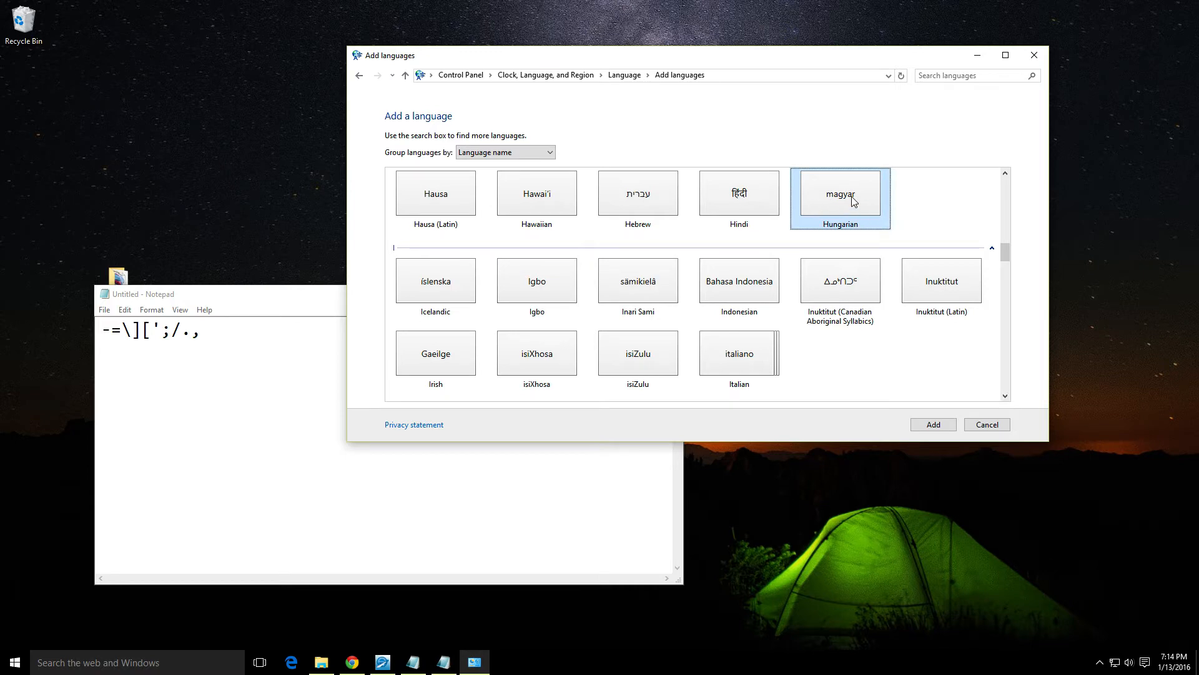
{"action": "left_click", "coordinate": [931, 425]}
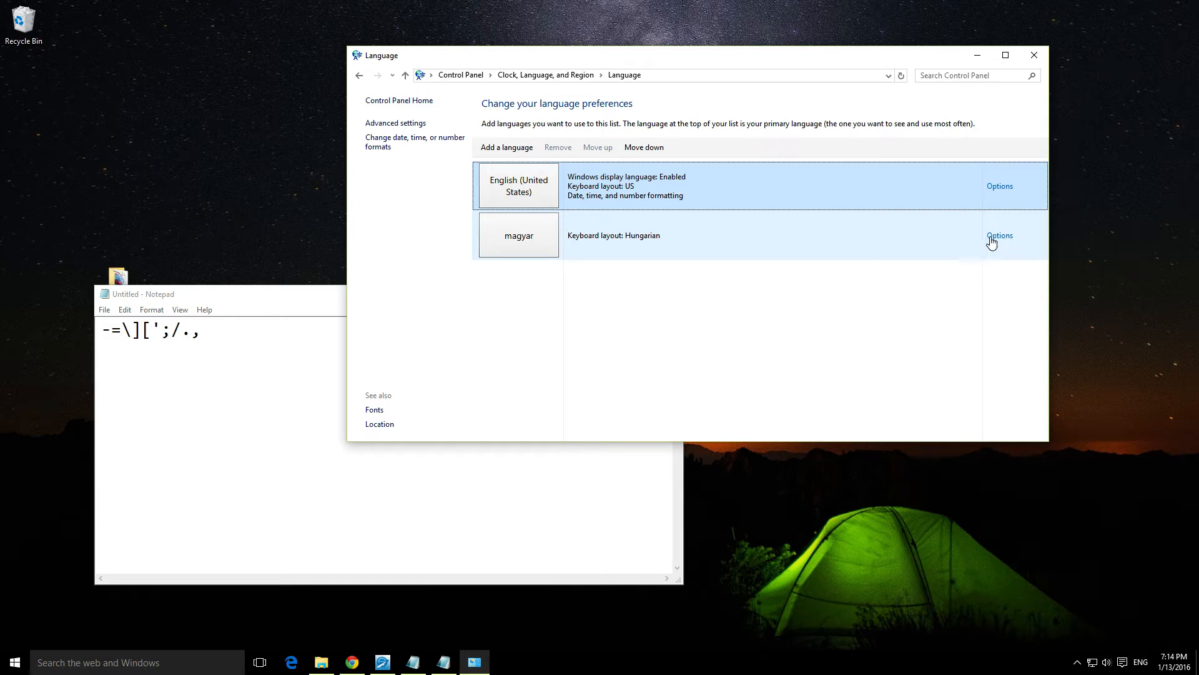
Step: Replace Hungarian's plain layout with the Hungarian 101-key layout and save
{"action": "left_click", "coordinate": [1000, 234]}
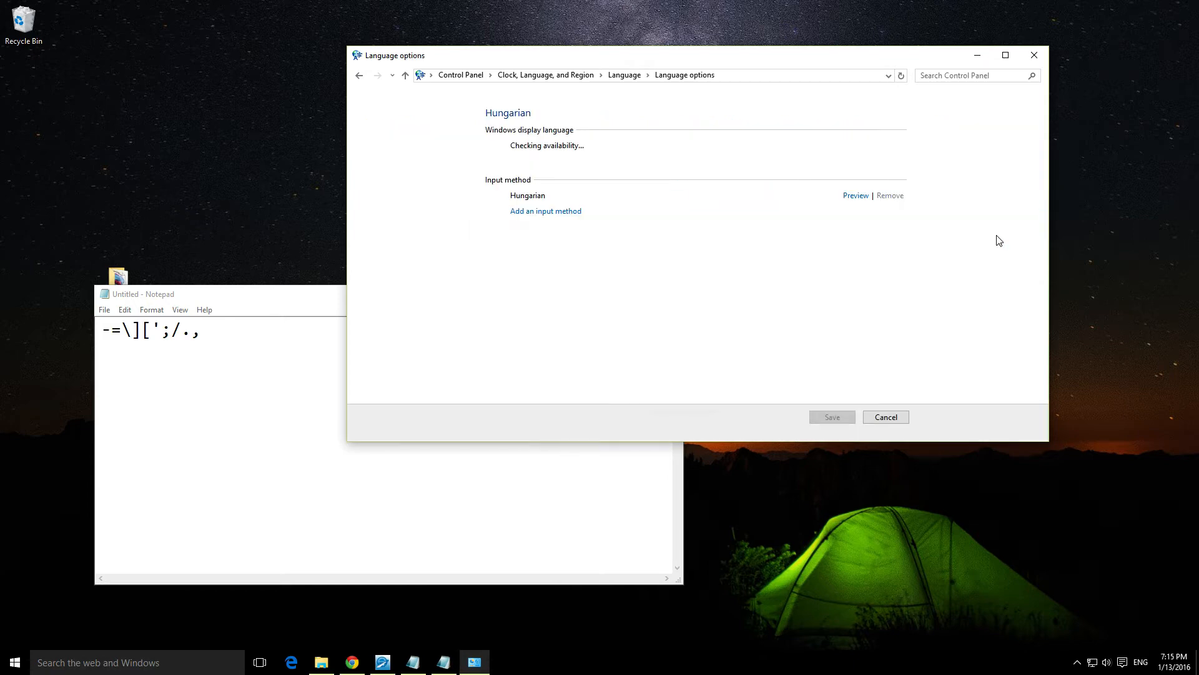
{"action": "mouse_move", "coordinate": [546, 211]}
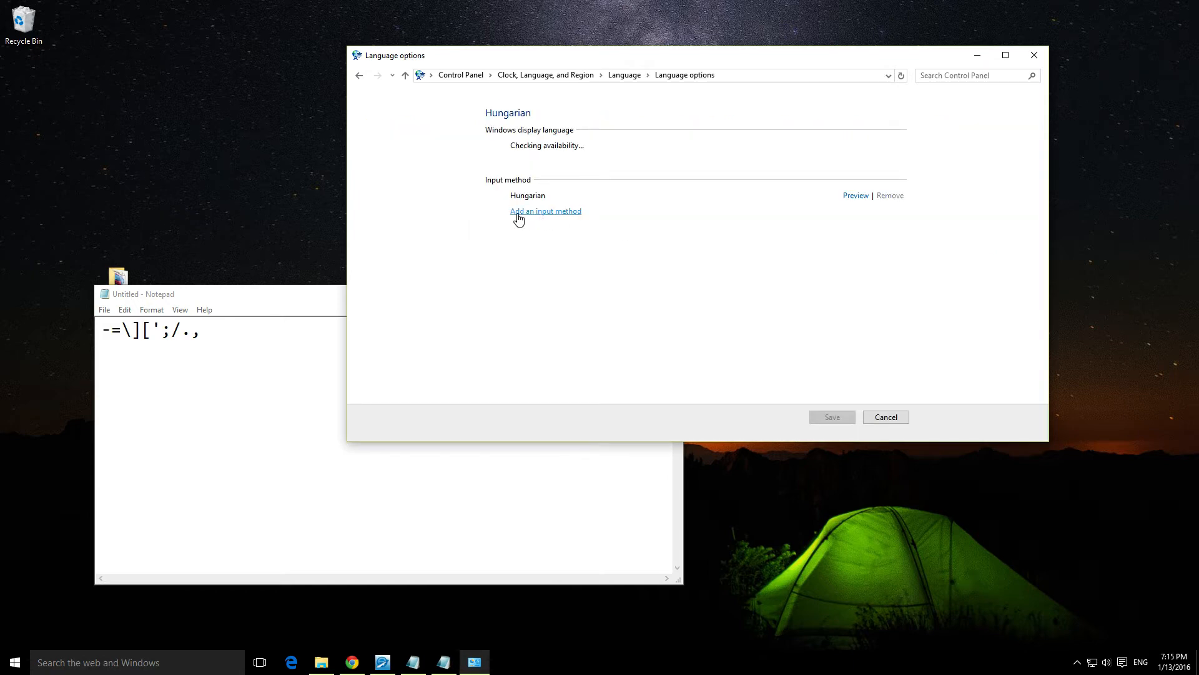
{"action": "mouse_move", "coordinate": [545, 200]}
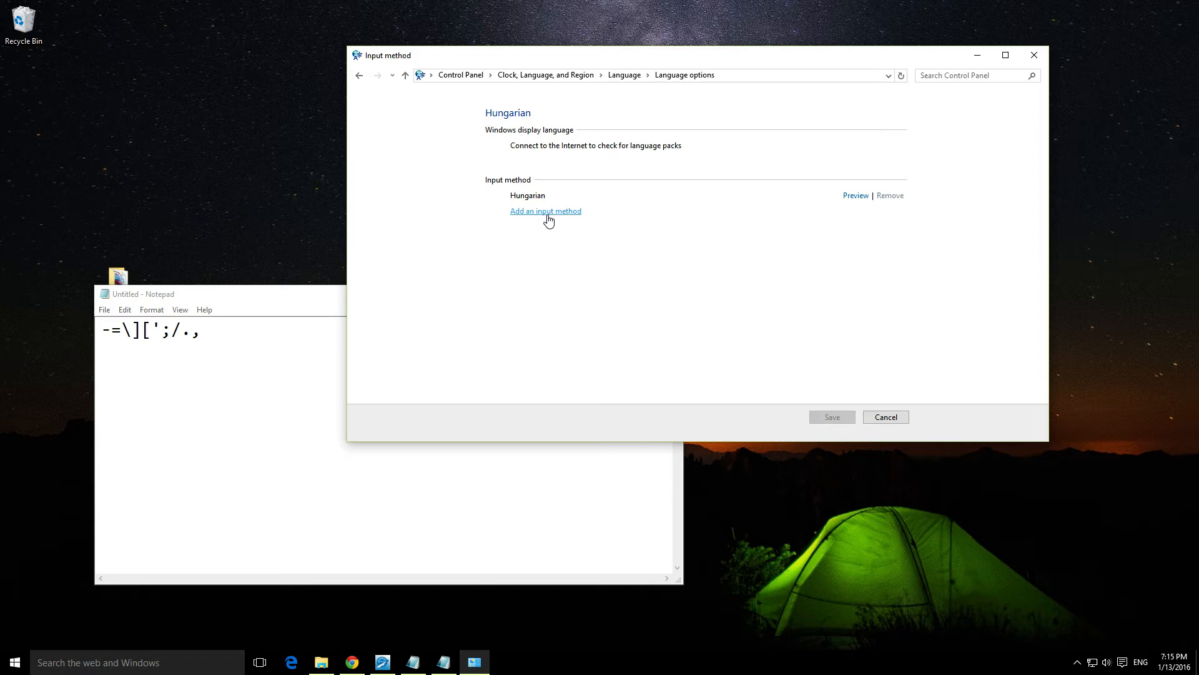
{"action": "left_click", "coordinate": [546, 211]}
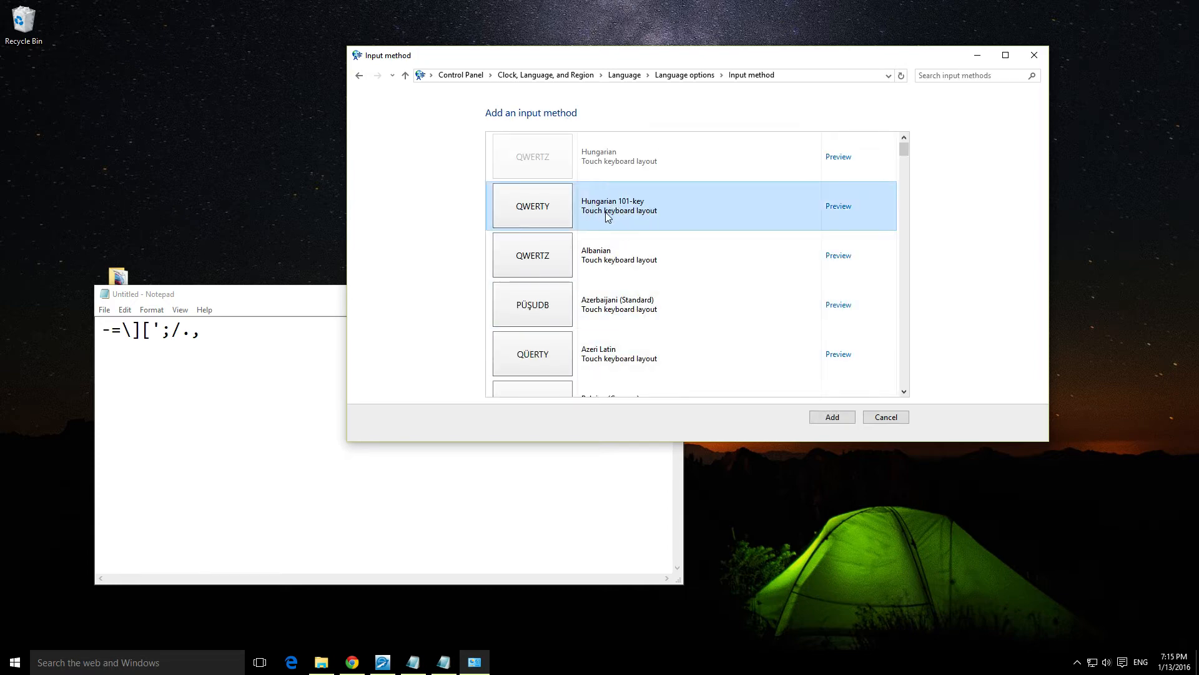
{"action": "left_click", "coordinate": [831, 418]}
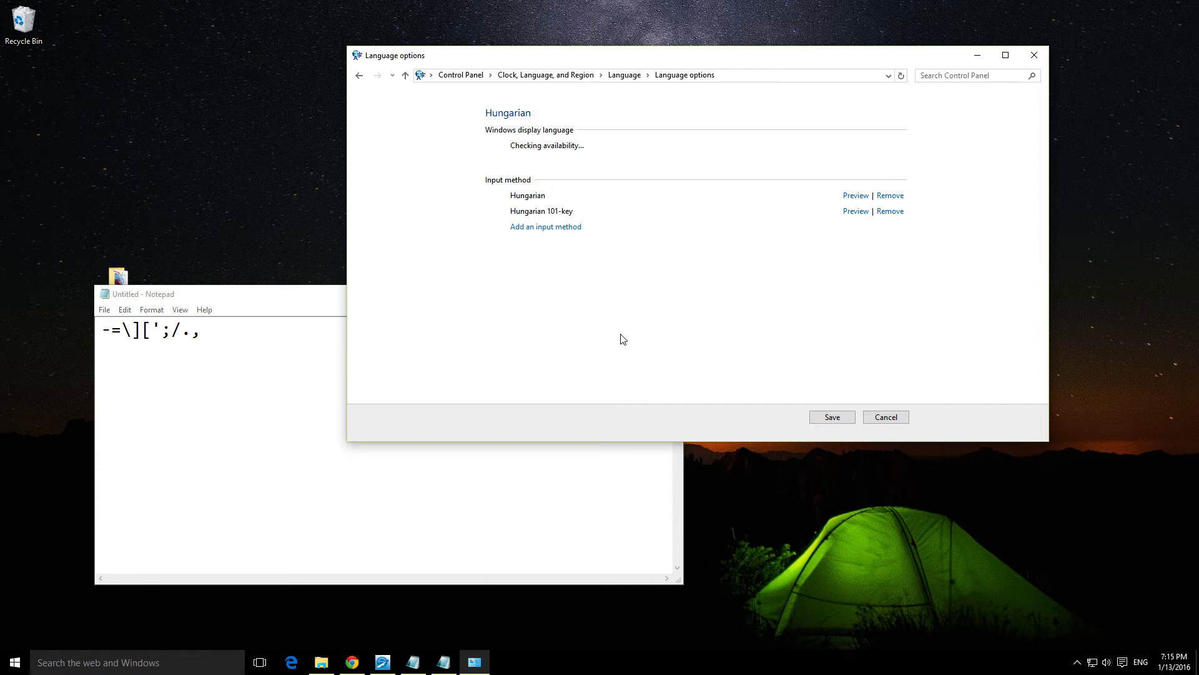
{"action": "mouse_move", "coordinate": [646, 354]}
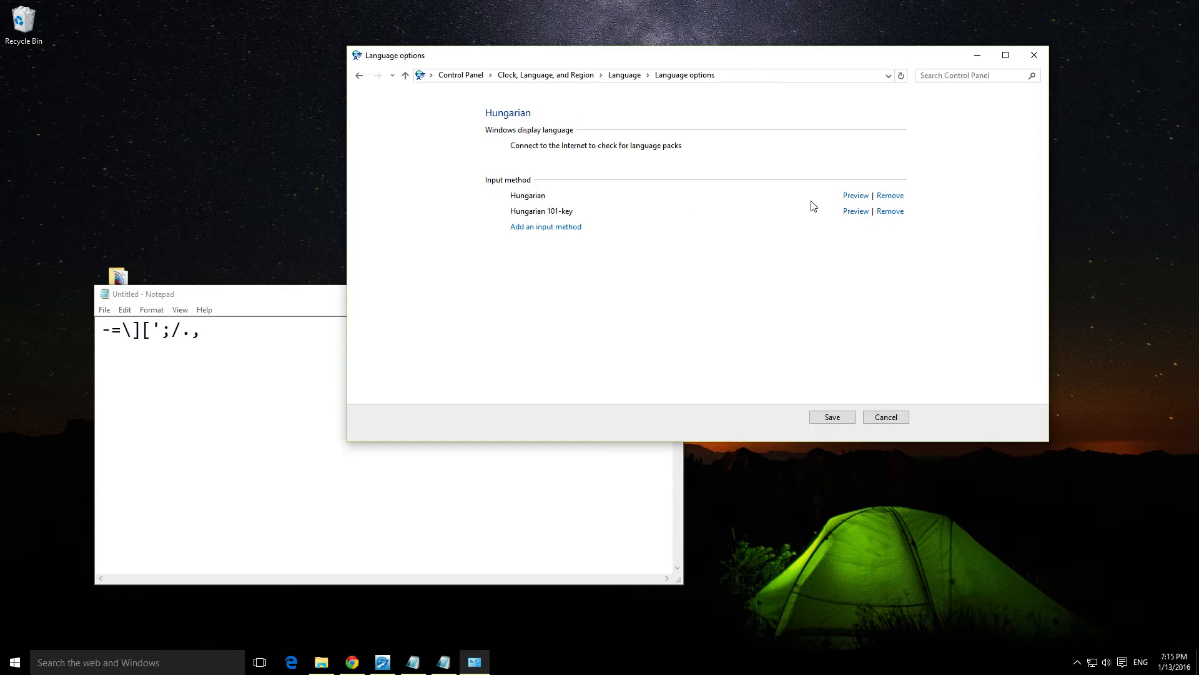
{"action": "left_click", "coordinate": [889, 195]}
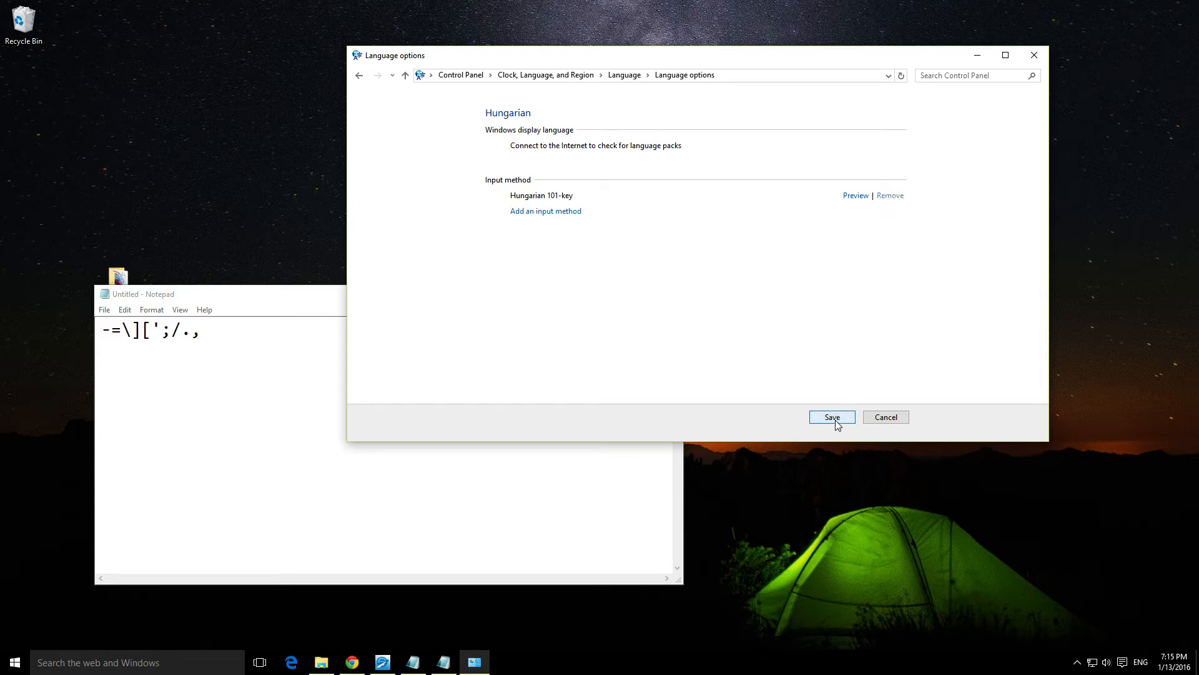
{"action": "left_click", "coordinate": [832, 417]}
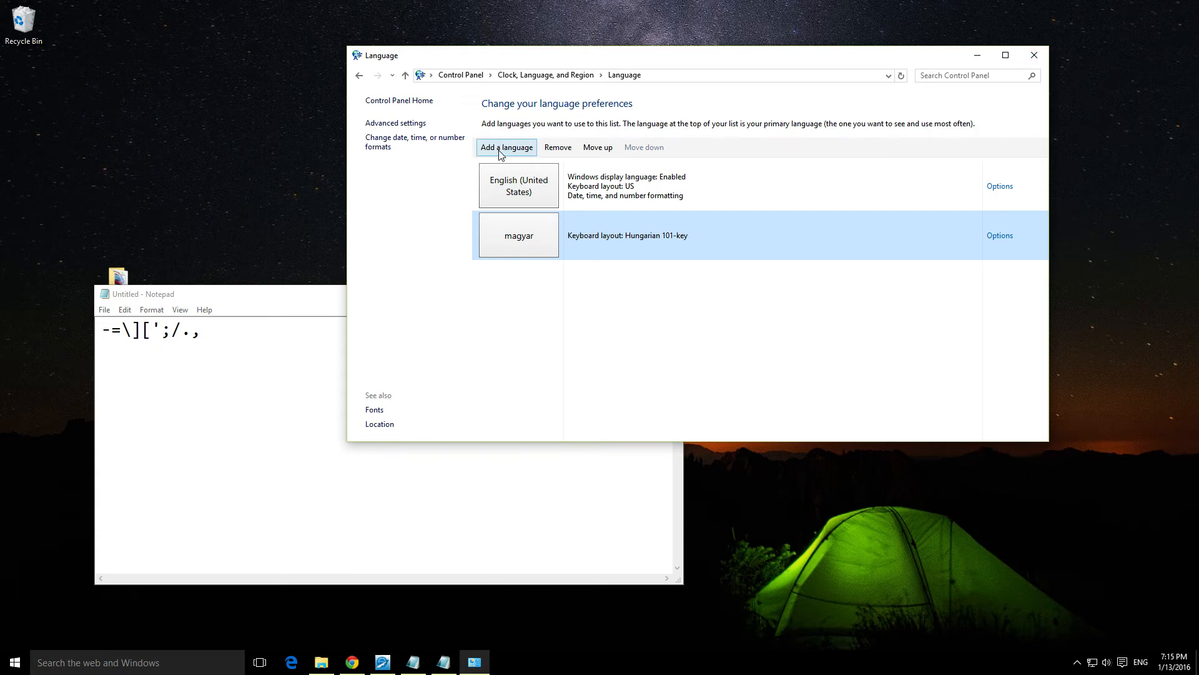
{"action": "mouse_move", "coordinate": [1033, 55]}
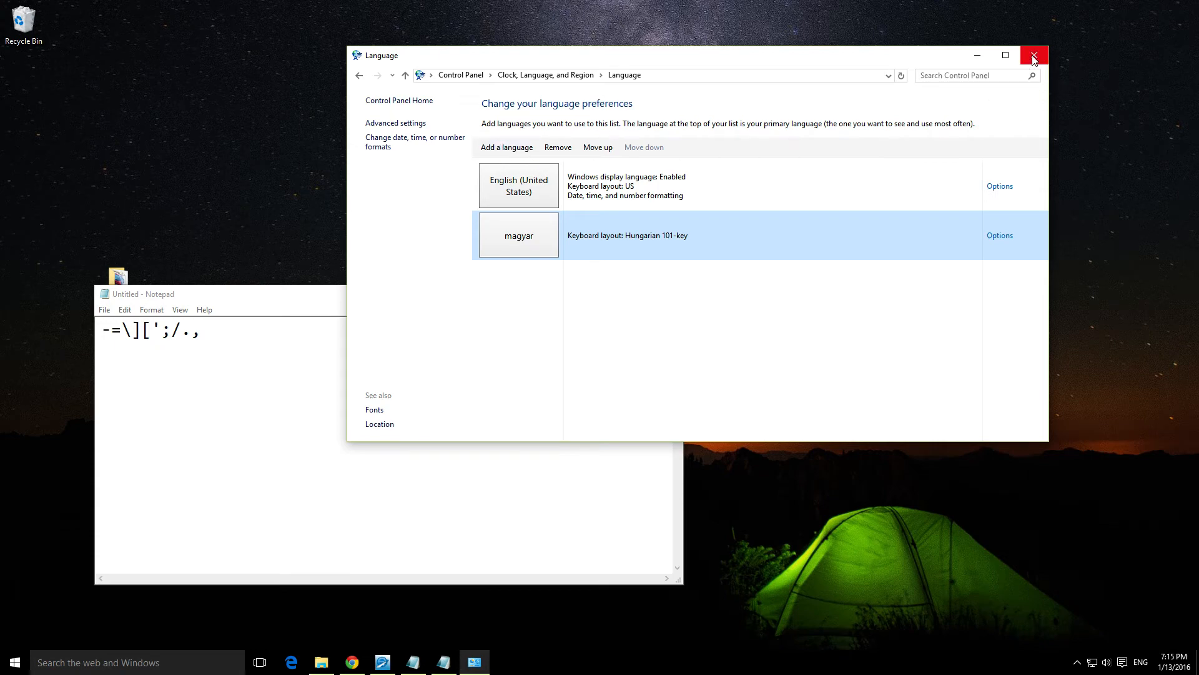
Step: Close the Language window and reach Region & language from the ENG taskbar indicator
{"action": "left_click", "coordinate": [1033, 55]}
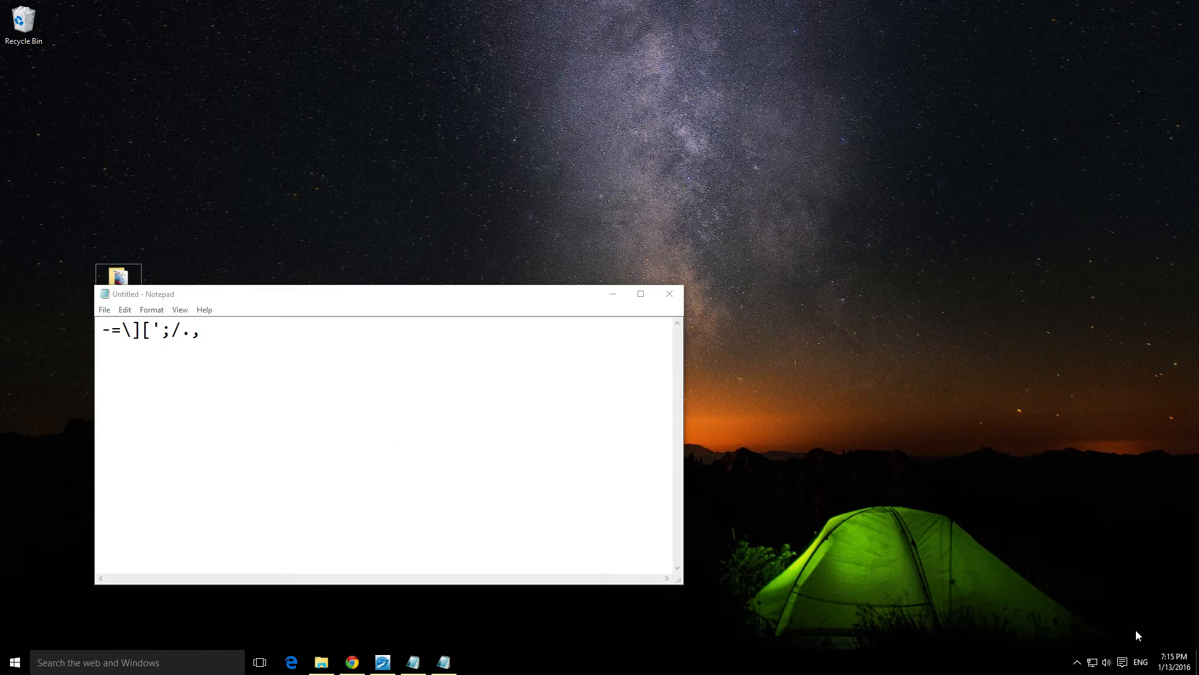
{"action": "left_click", "coordinate": [1141, 662]}
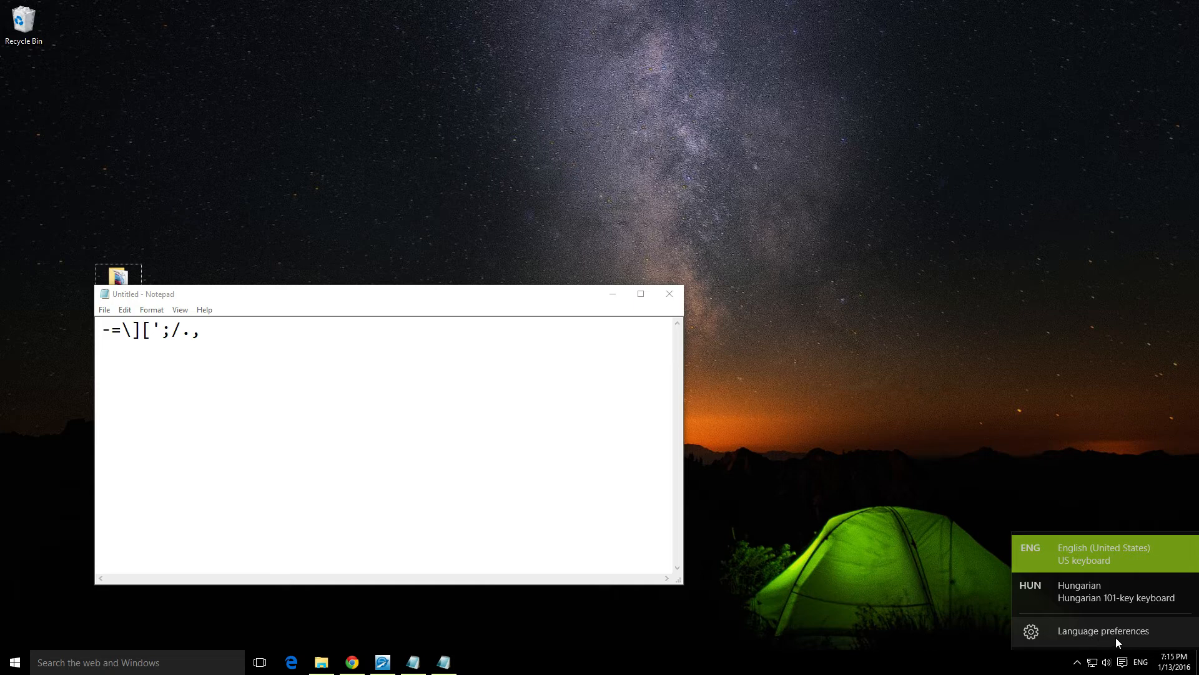
{"action": "left_click", "coordinate": [1103, 630]}
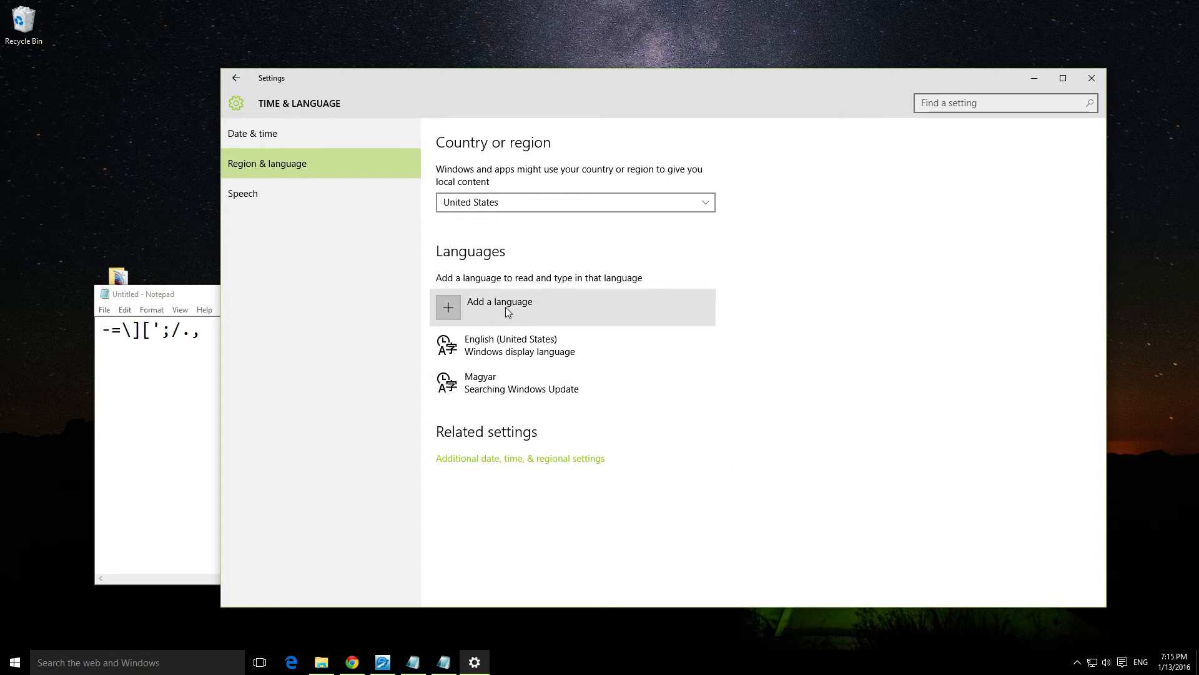
Step: Add Română, choosing the Romanian (Romania) variant, to the Settings language list
{"action": "left_click", "coordinate": [498, 307]}
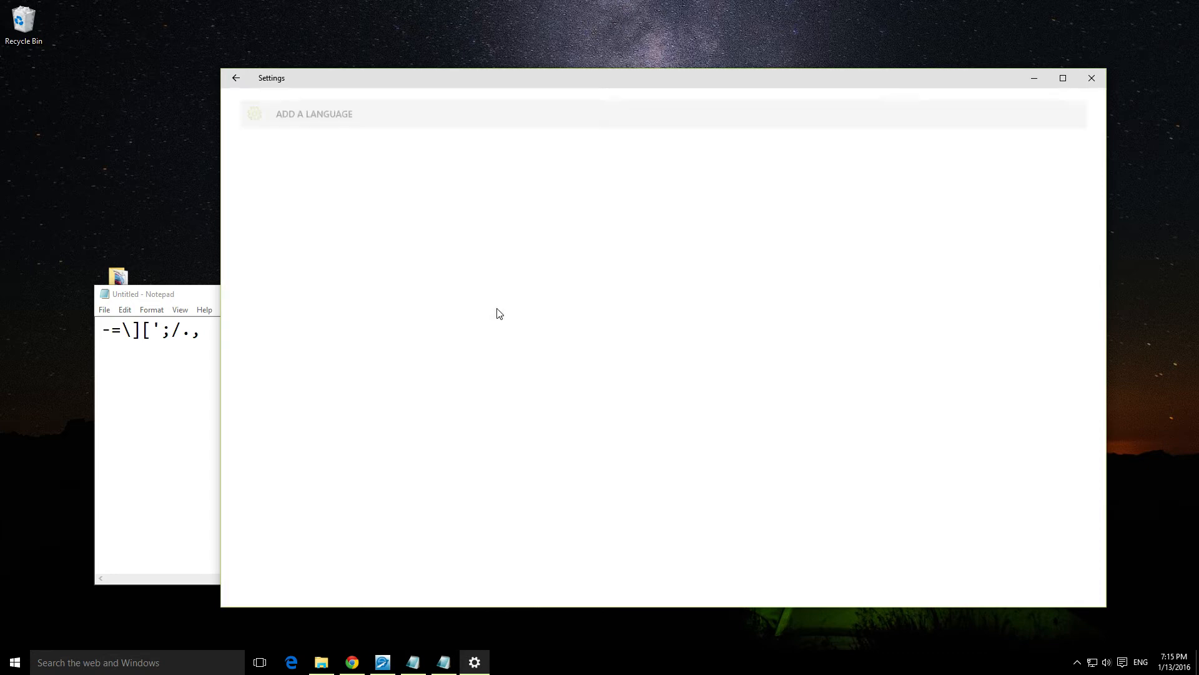
{"action": "left_click", "coordinate": [314, 113]}
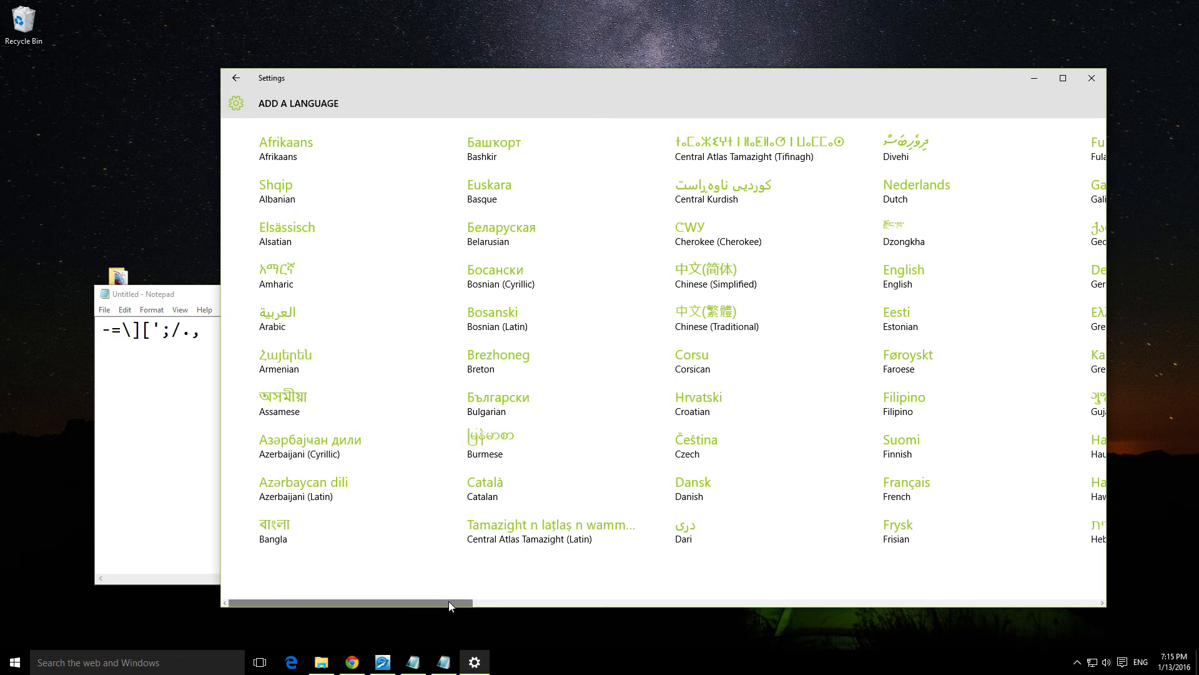
{"action": "left_click_drag", "start_coordinate": [447, 605], "coordinate": [832, 604]}
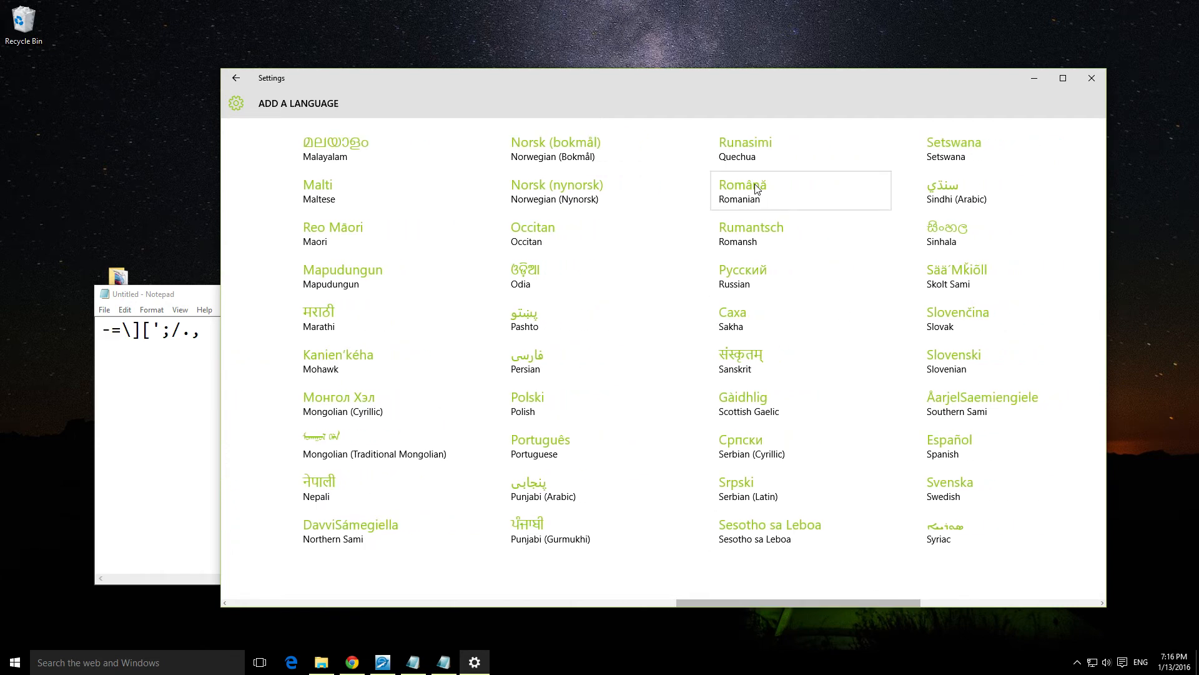
{"action": "left_click", "coordinate": [740, 190]}
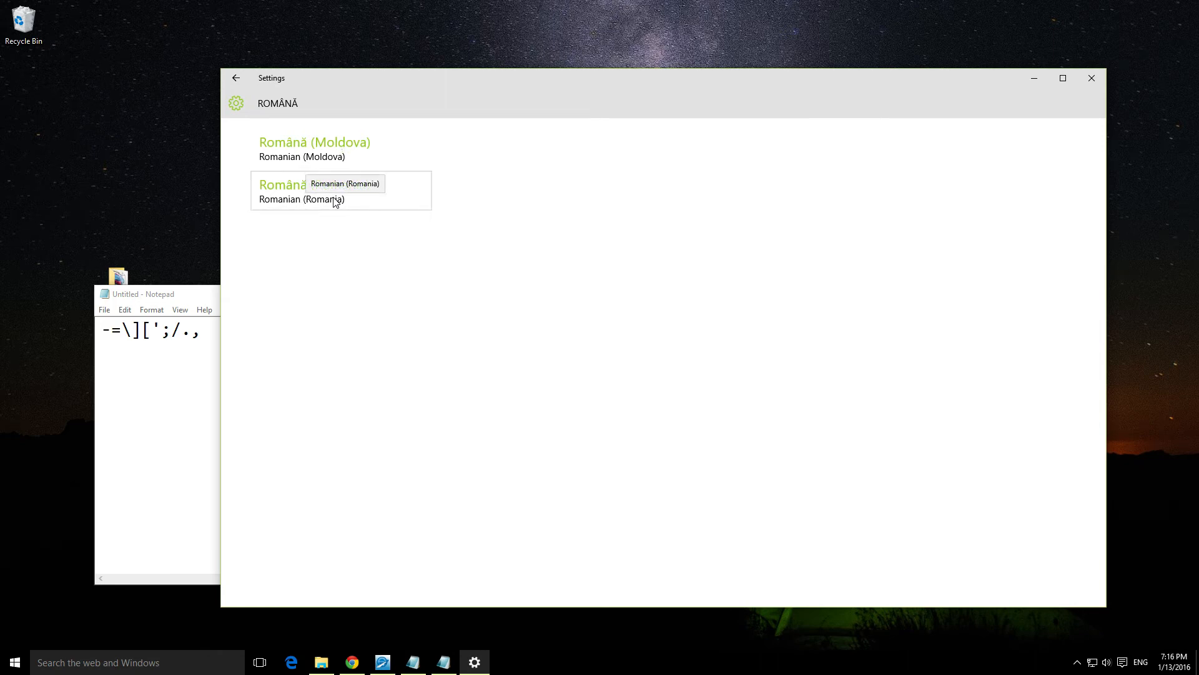
{"action": "left_click", "coordinate": [236, 78]}
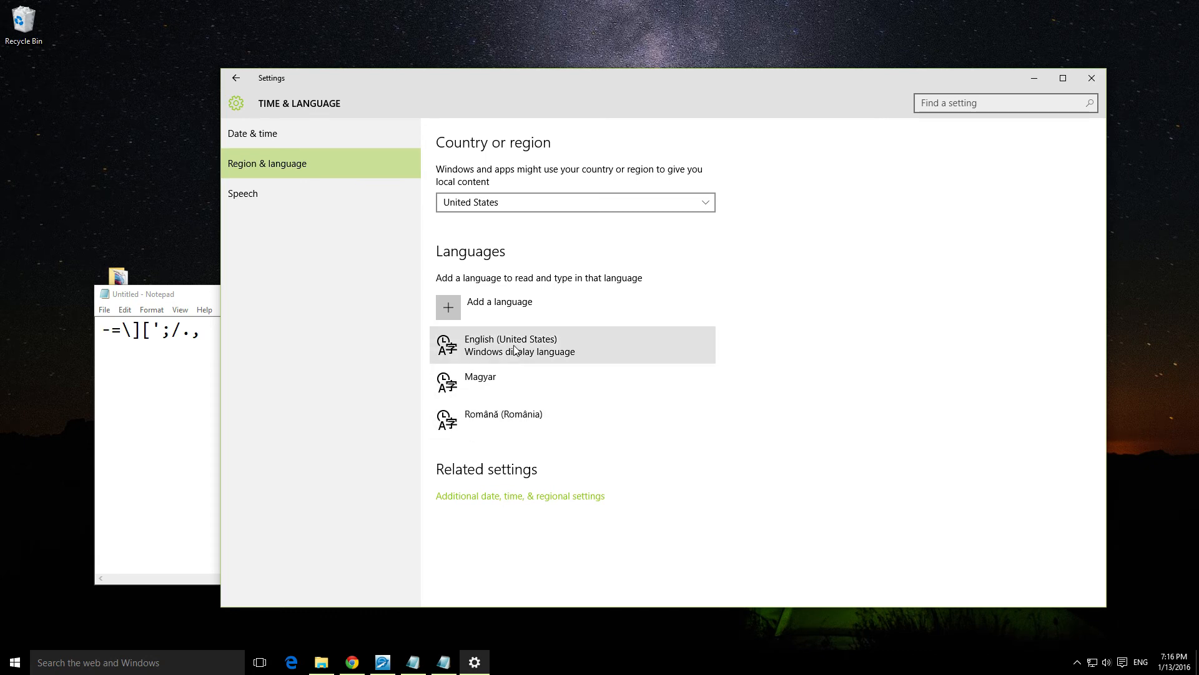
{"action": "mouse_move", "coordinate": [515, 349]}
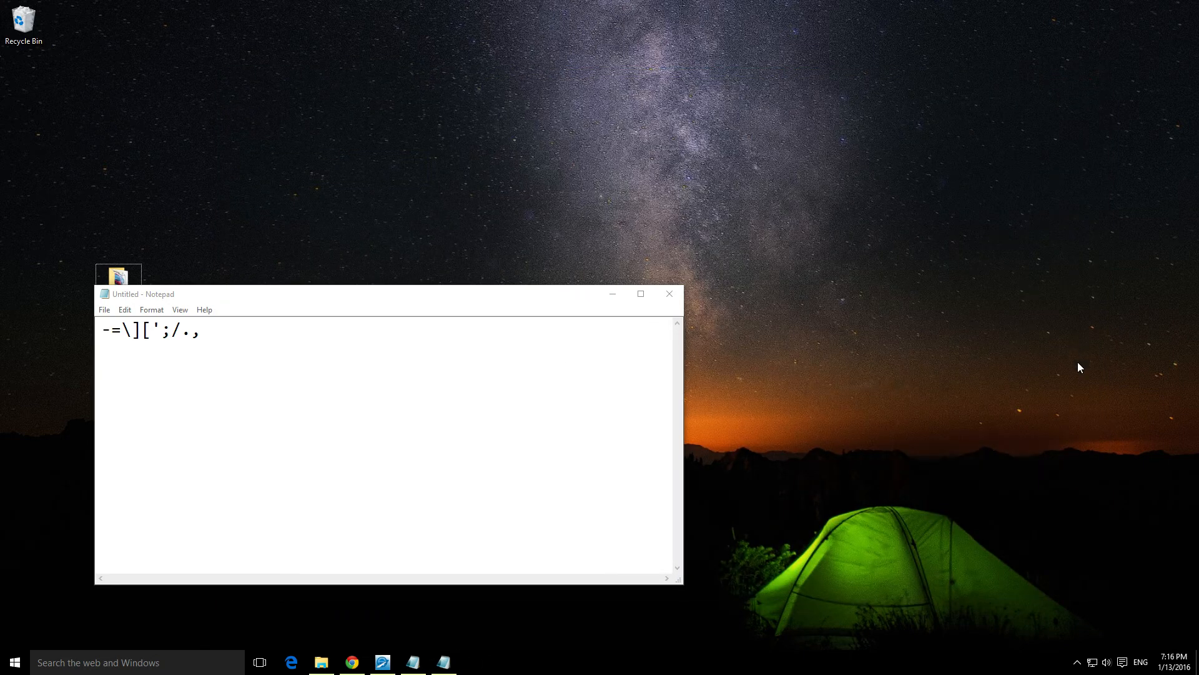
Step: Switch to the HUN layout and enter the line üóűúőáé-., in Notepad
{"action": "left_click", "coordinate": [1141, 662]}
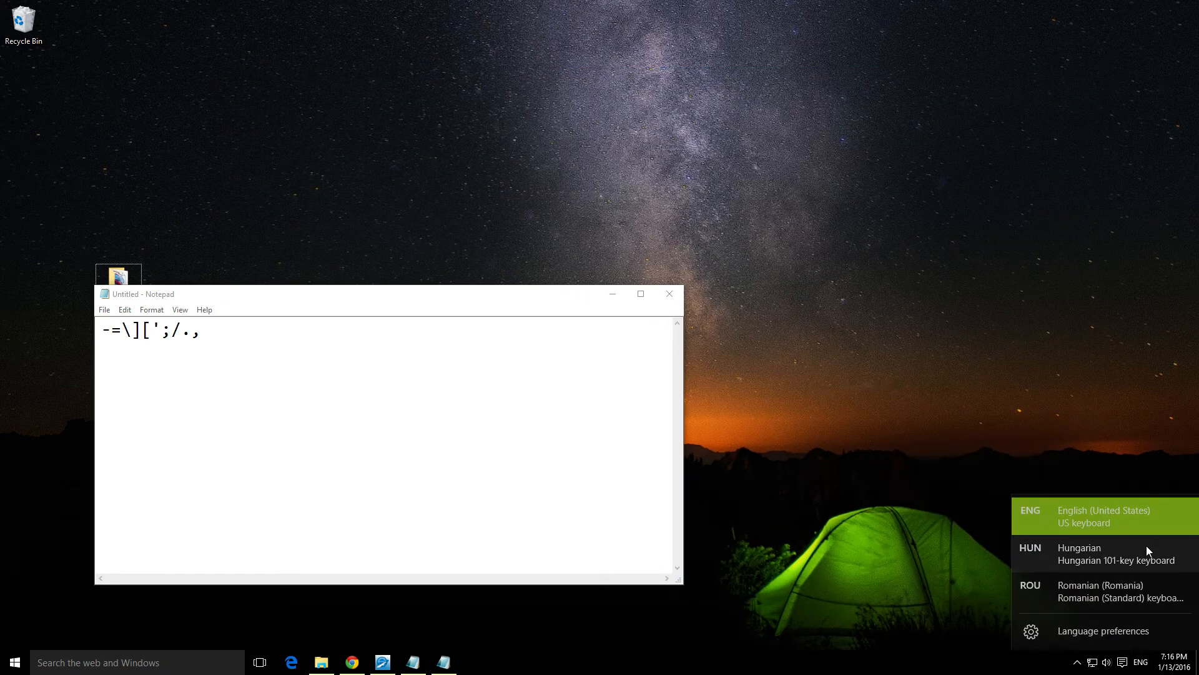
{"action": "mouse_move", "coordinate": [1078, 558]}
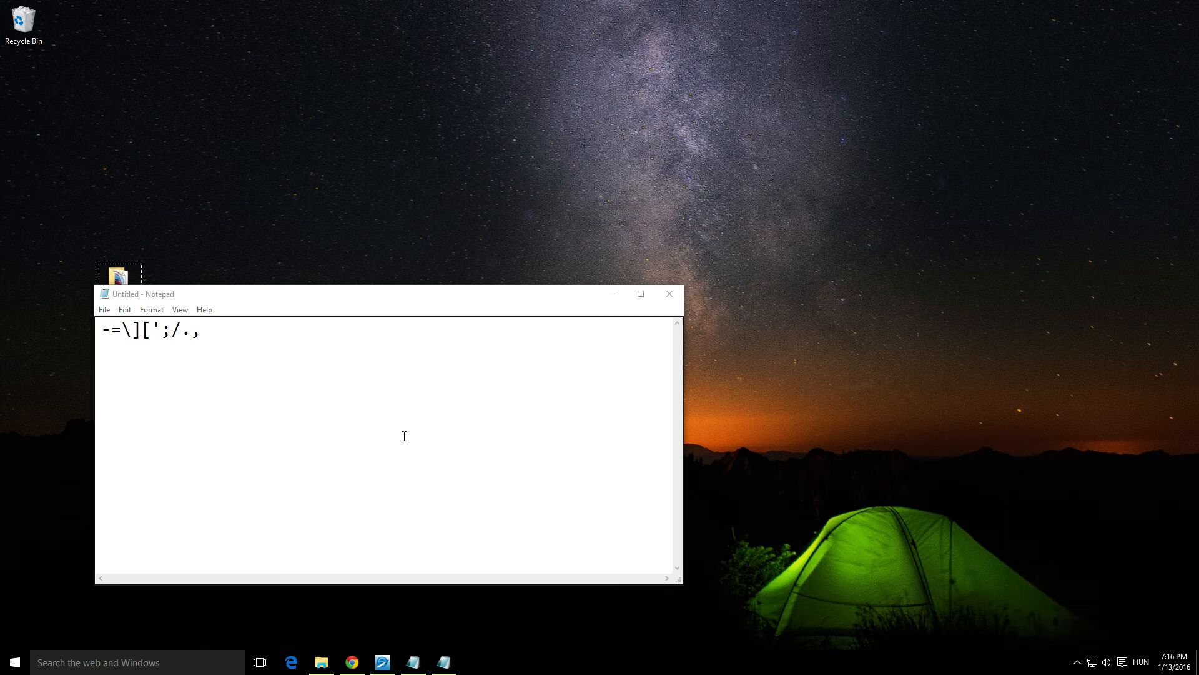
{"action": "type", "text": "ü"}
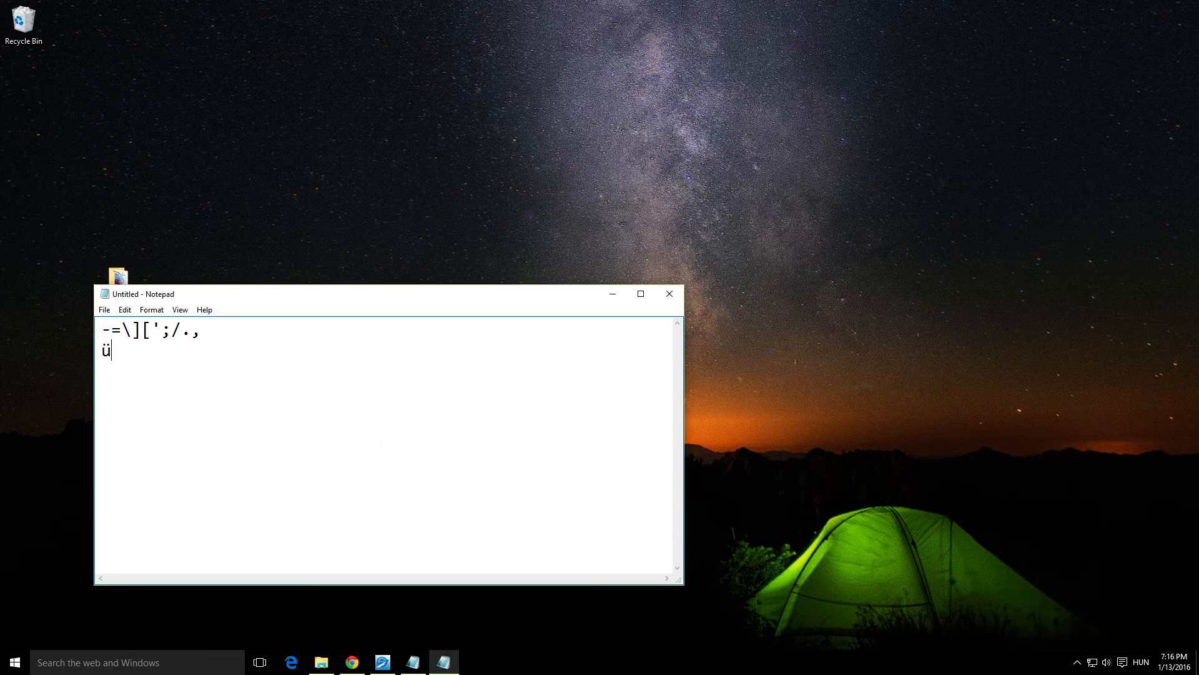
{"action": "type", "text": "óűúőáé-.,"}
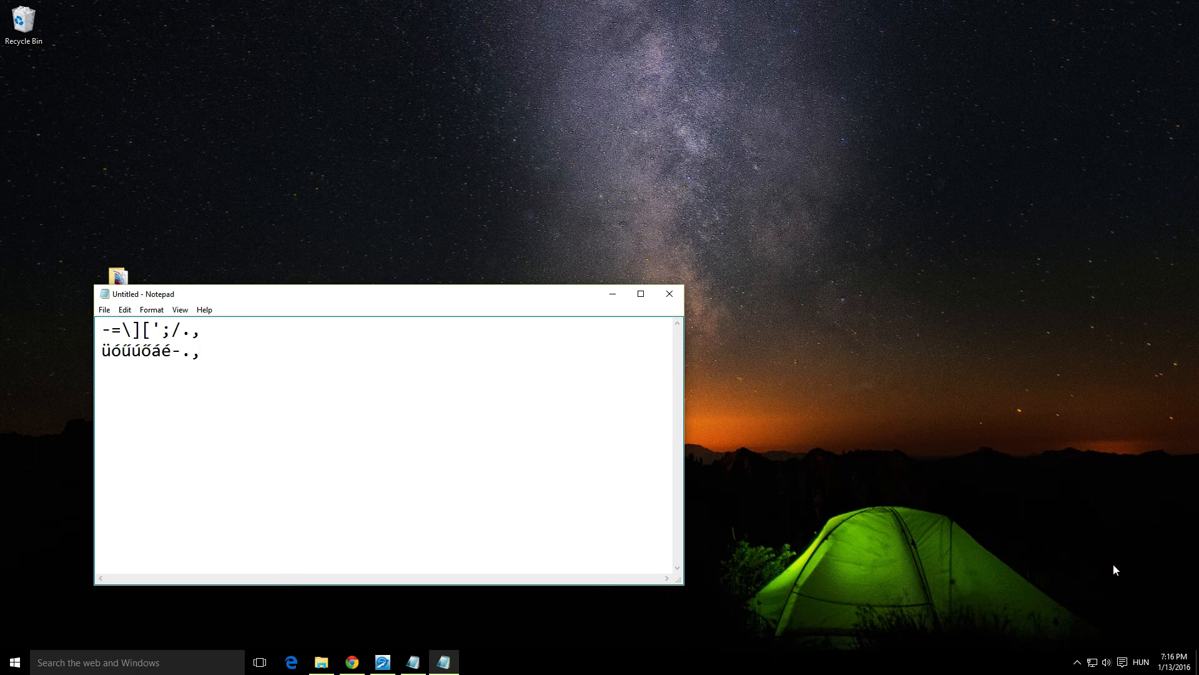
{"action": "mouse_move", "coordinate": [1147, 625]}
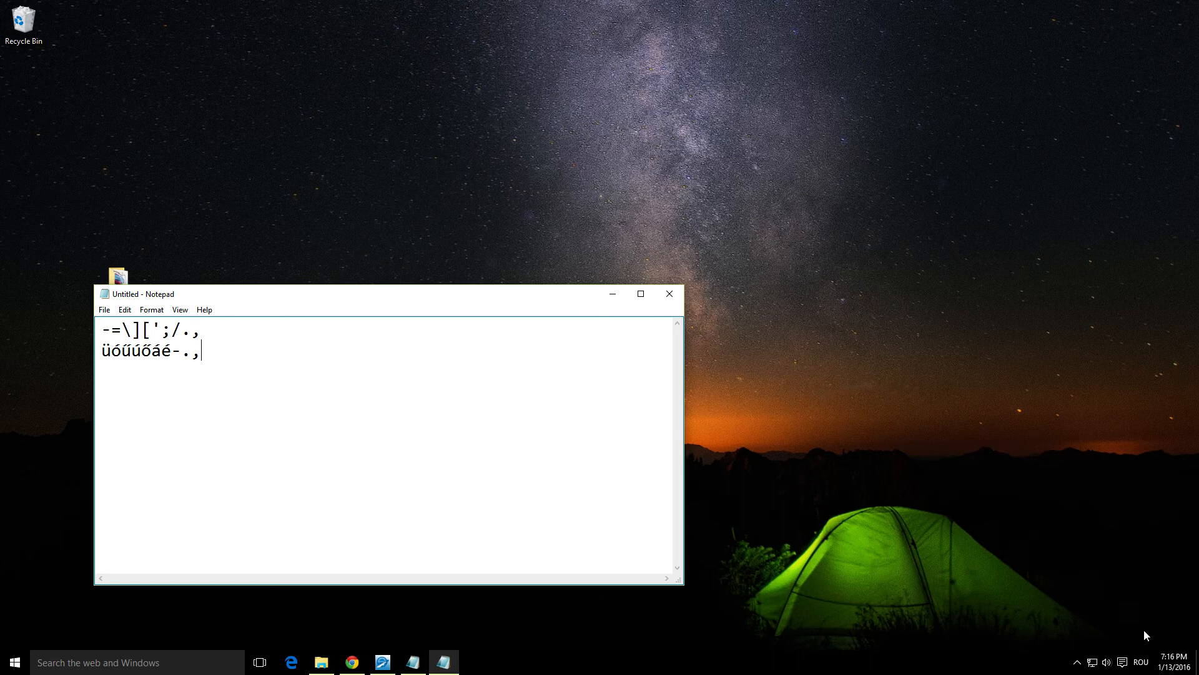
{"action": "mouse_move", "coordinate": [757, 471]}
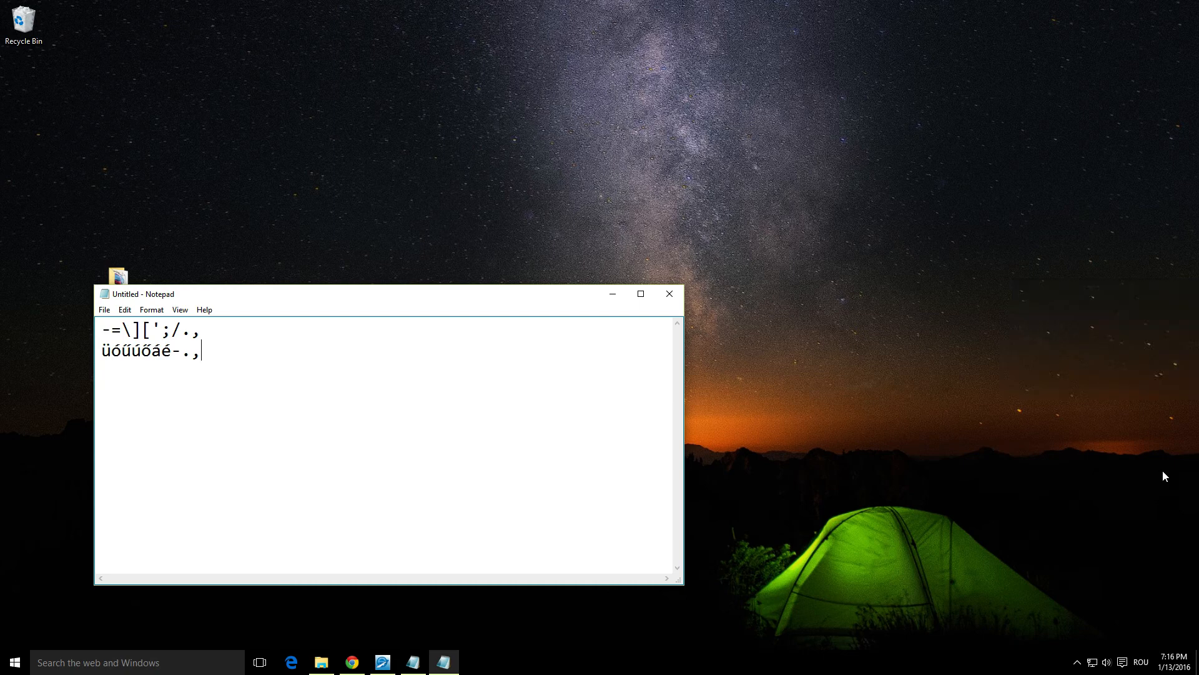
{"action": "mouse_move", "coordinate": [361, 431]}
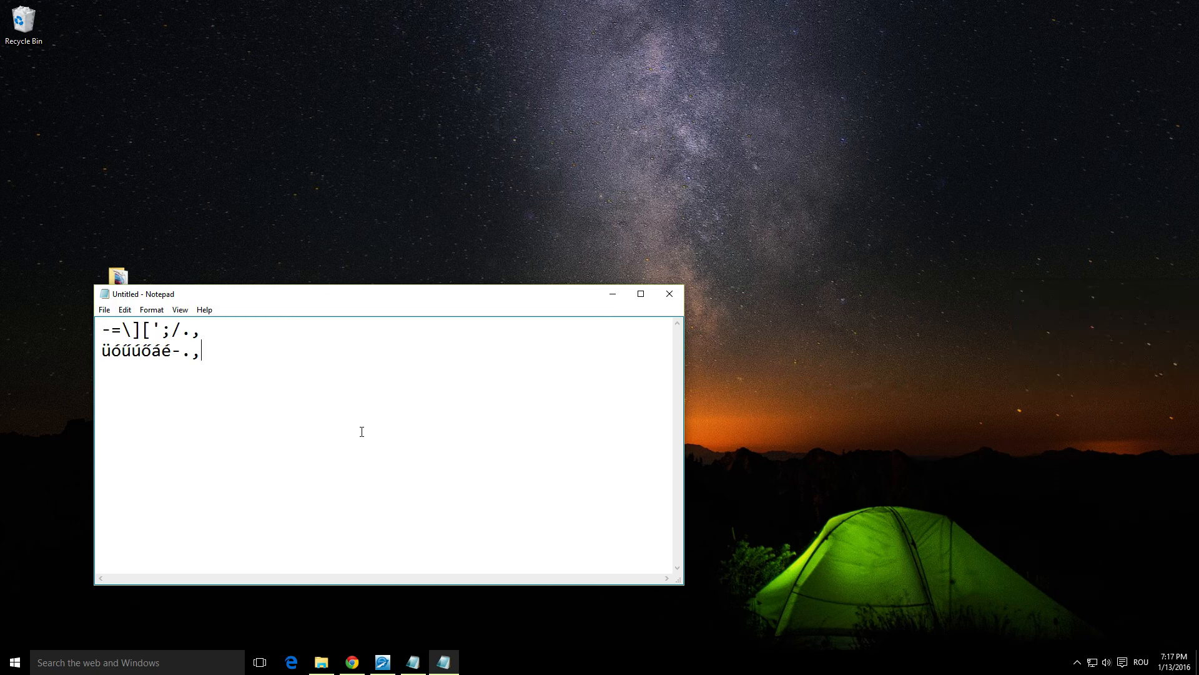
Step: Enter a third line -=âîăţş/., typed with the Romanian (Standard) layout
{"action": "key", "text": "enter"}
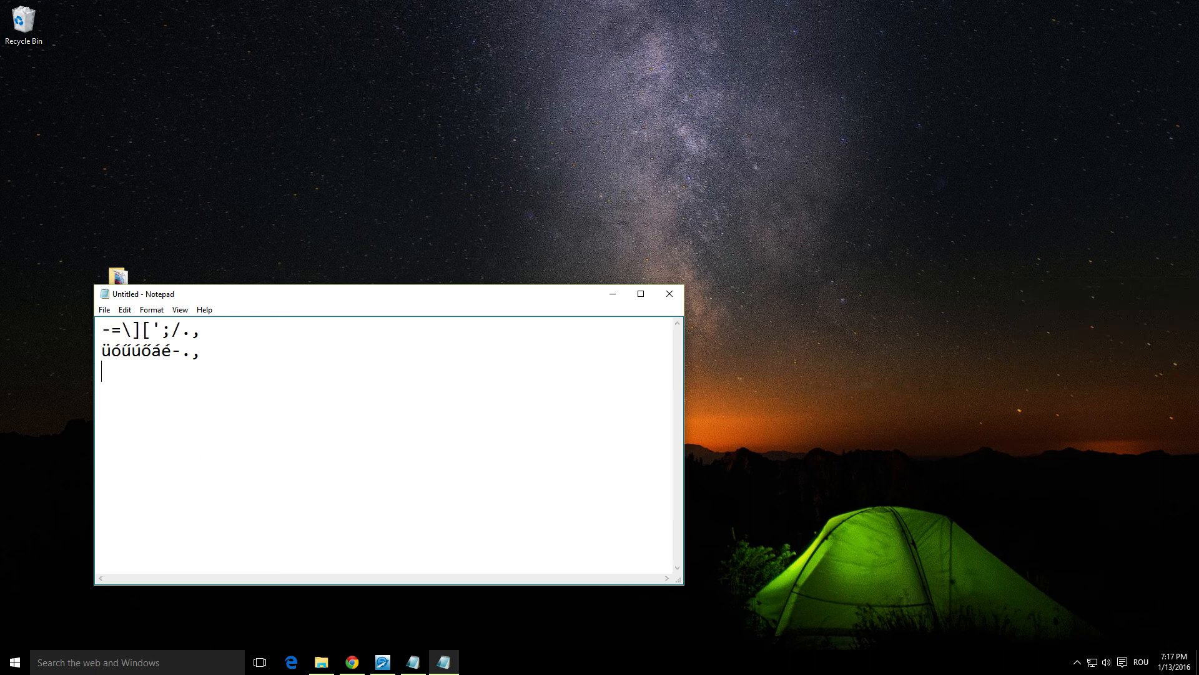
{"action": "type", "text": "-=âîățș/.,"}
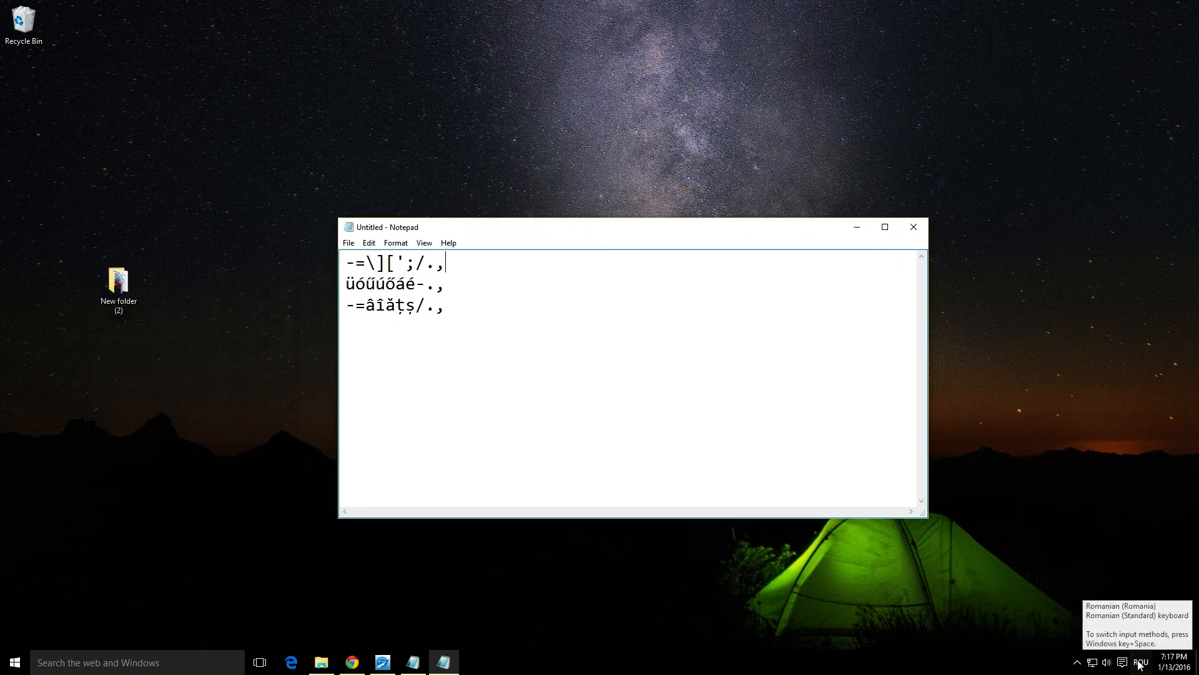
Step: Show the input list from the ROU indicator to confirm English, Hungarian and Romanian layouts
{"action": "left_click", "coordinate": [1141, 662]}
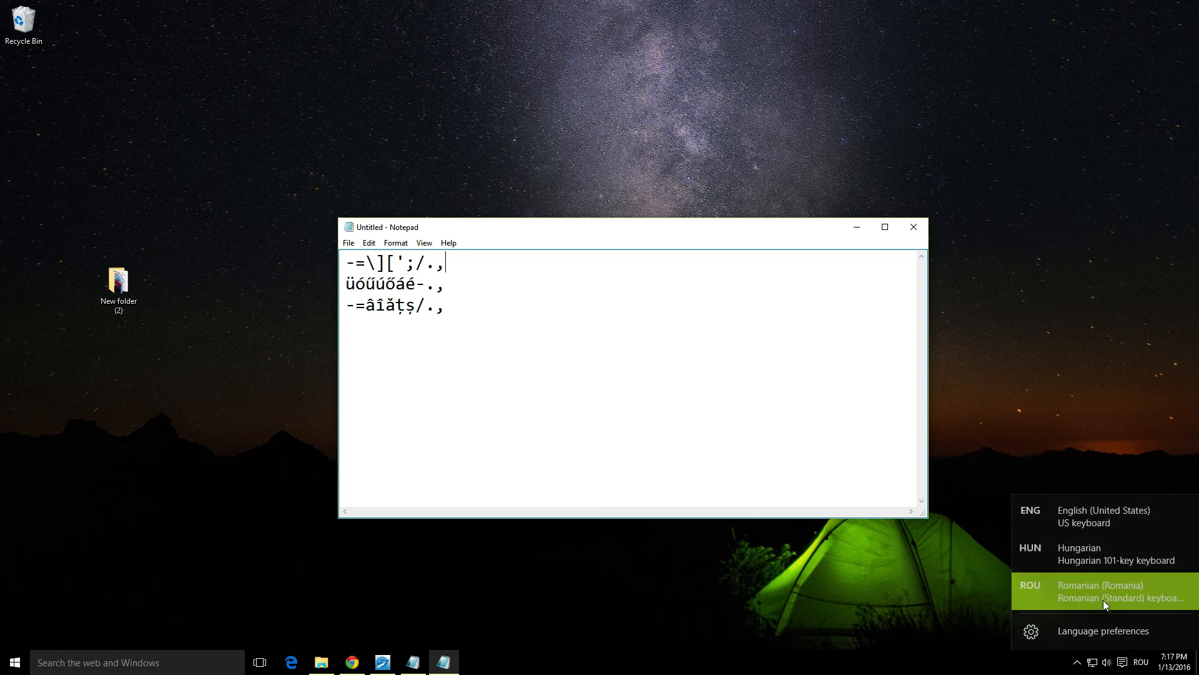
{"action": "mouse_move", "coordinate": [864, 595]}
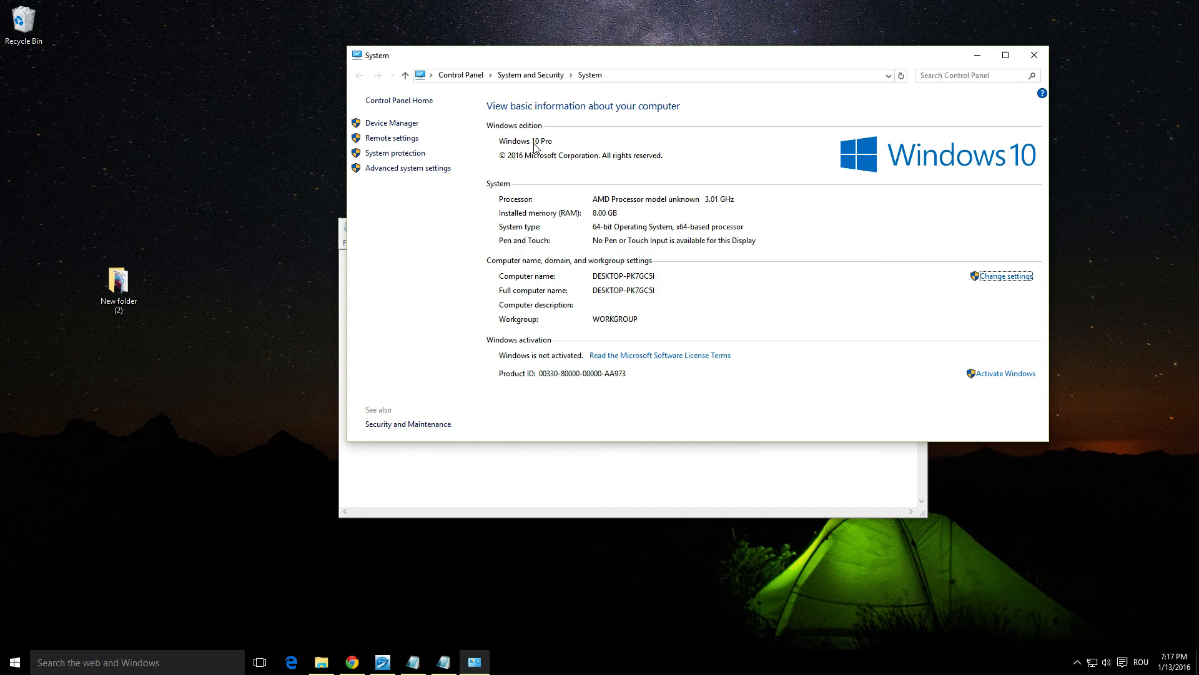
{"action": "mouse_move", "coordinate": [1035, 55]}
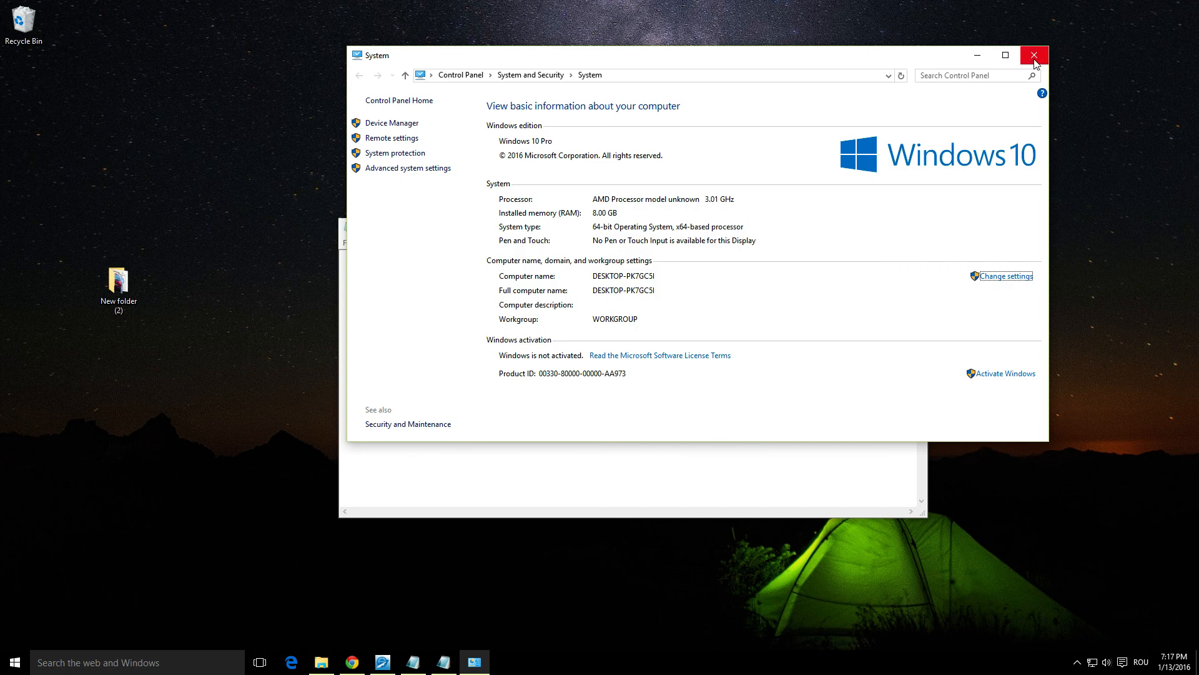